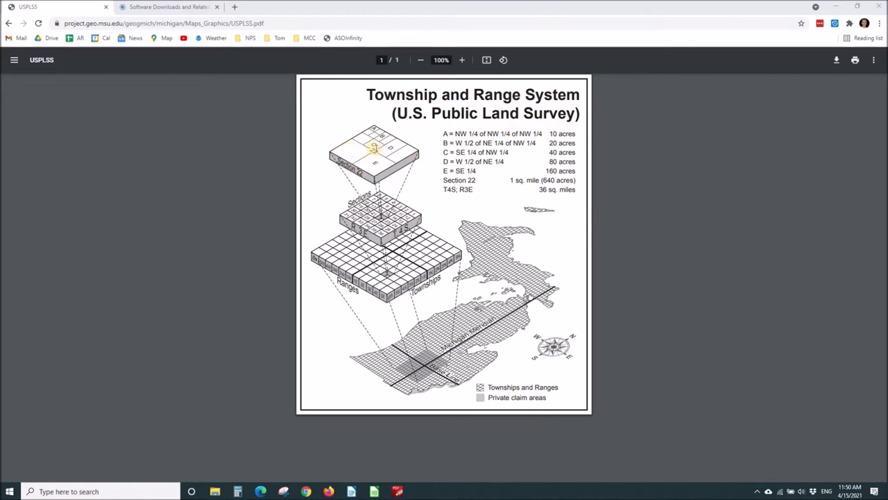
{"action": "mouse_move", "coordinate": [374, 150]}
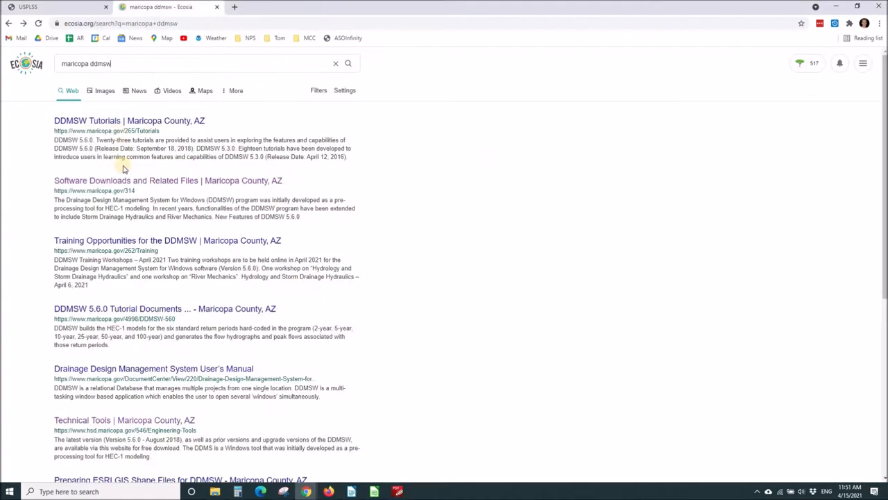
{"action": "mouse_move", "coordinate": [123, 180]}
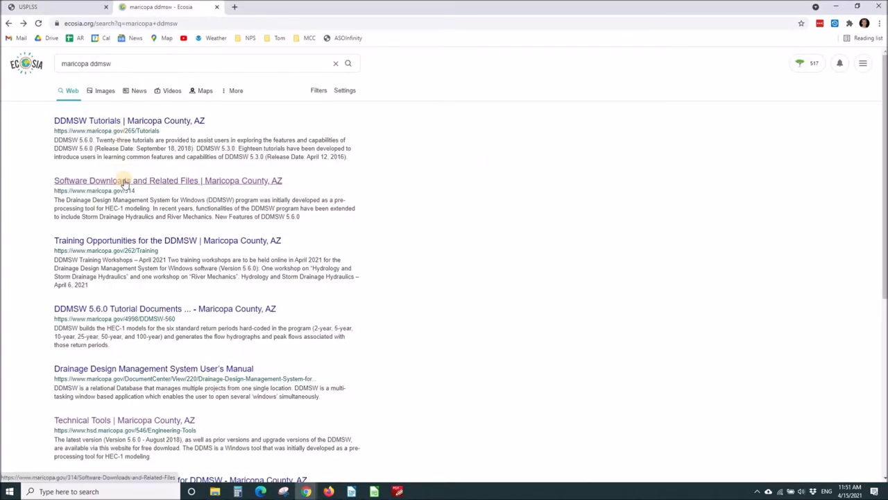
Step: Open Maricopa County's 'Software Downloads and Related Files' result and follow its breadcrumb link
{"action": "left_click", "coordinate": [168, 181]}
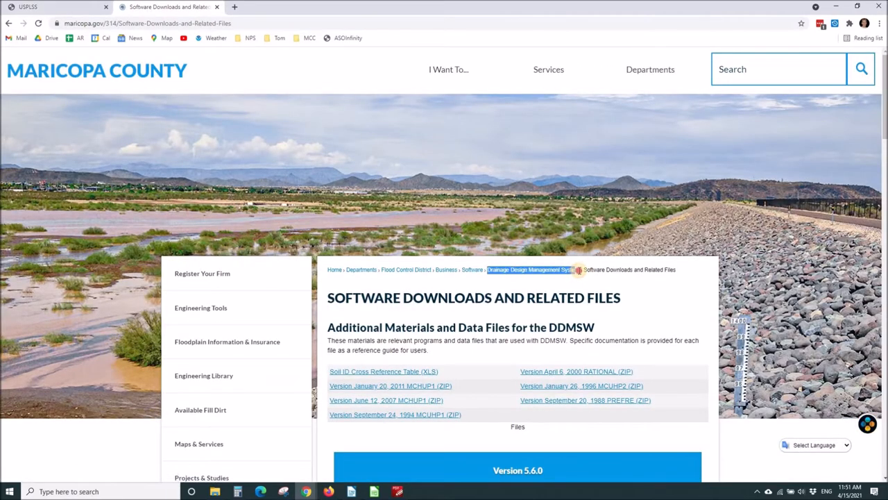
{"action": "left_click", "coordinate": [518, 377]}
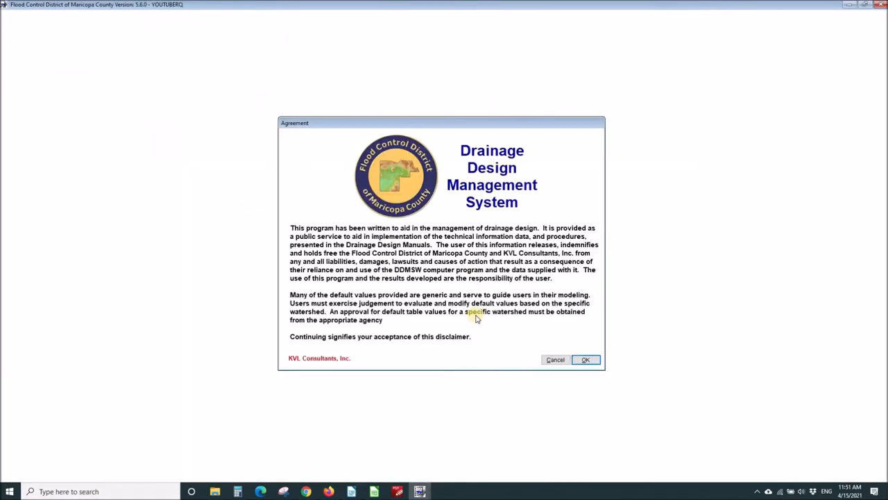
Step: Accept the DDMSW disclaimer and add a new Standard Hydrology and Hydraulics project
{"action": "left_click", "coordinate": [585, 359]}
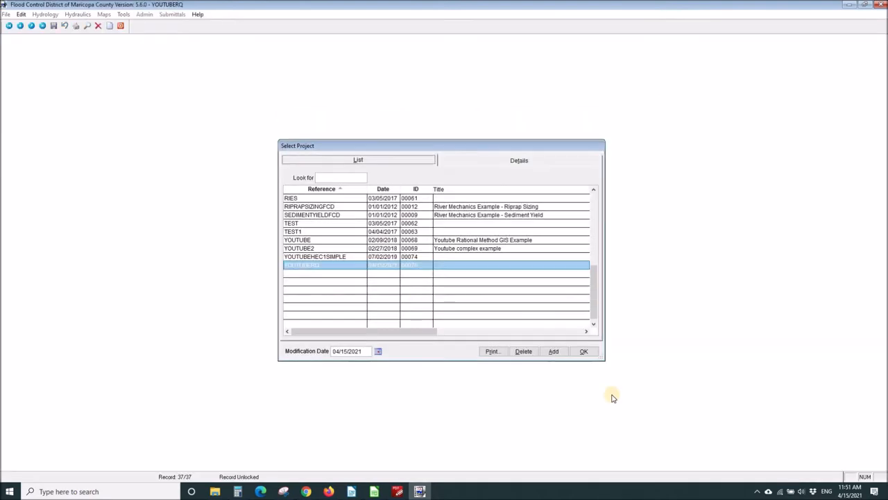
{"action": "left_click", "coordinate": [583, 350]}
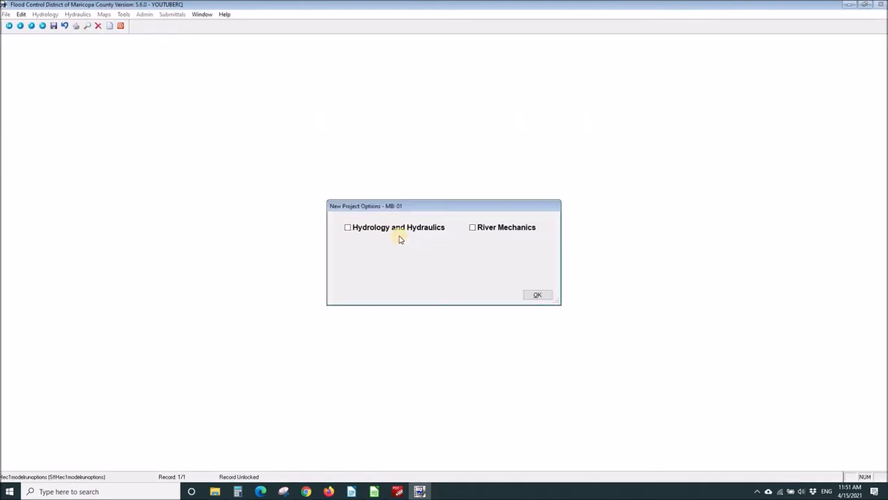
{"action": "left_click", "coordinate": [347, 227]}
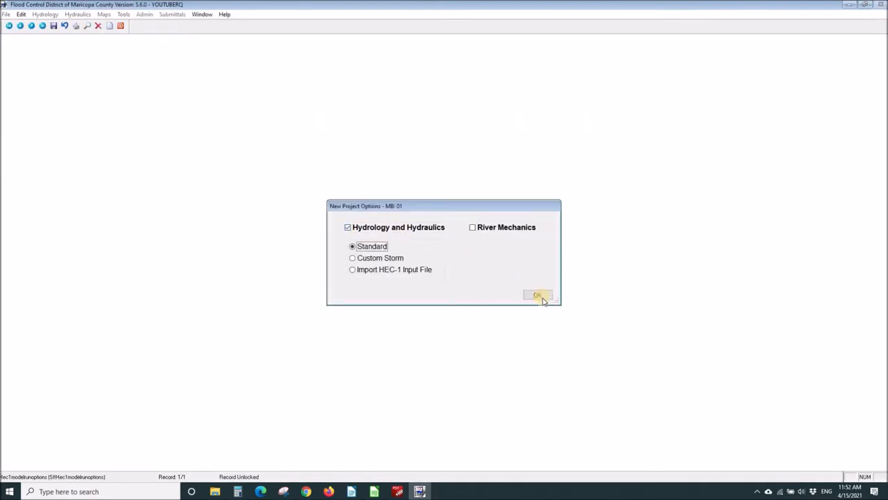
{"action": "left_click", "coordinate": [539, 295]}
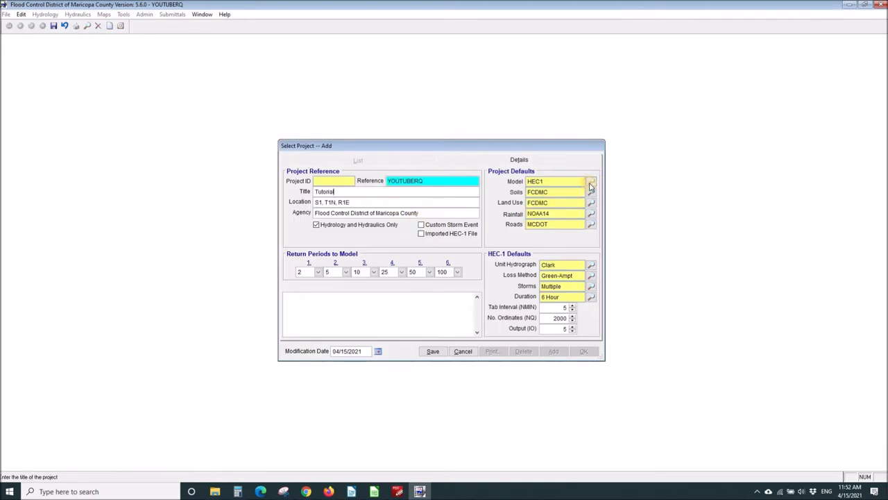
Step: Set the model to Rational with a 5-minute minimum Tc, save, and dismiss the note
{"action": "left_click", "coordinate": [590, 181]}
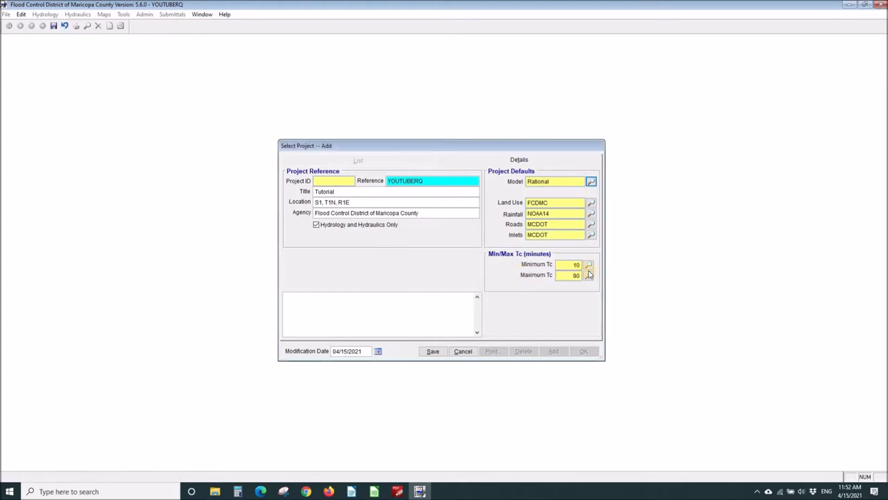
{"action": "left_click", "coordinate": [588, 265]}
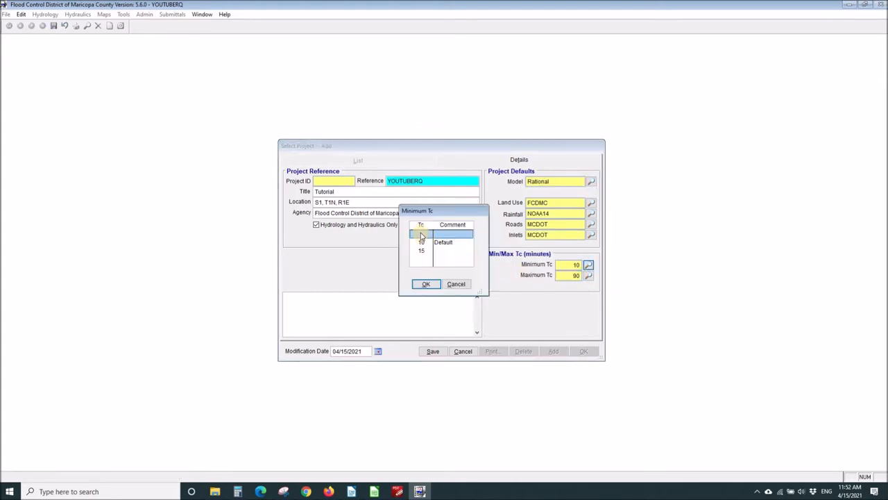
{"action": "left_click", "coordinate": [426, 283]}
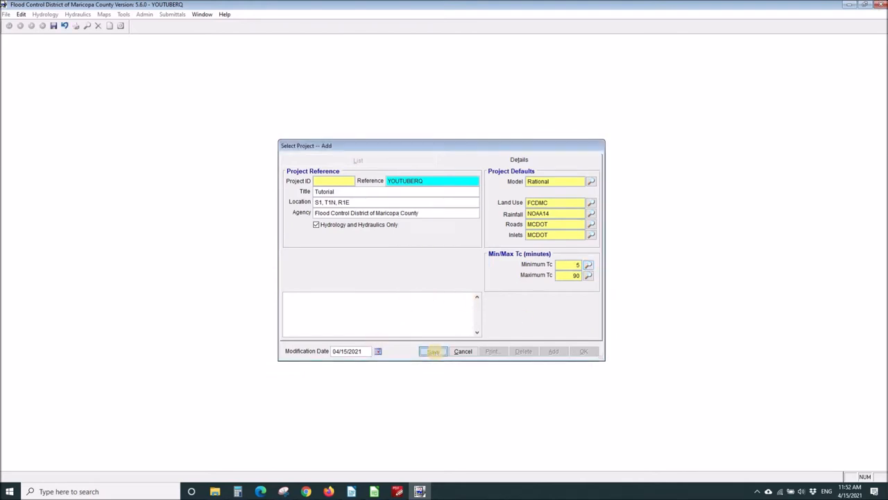
{"action": "left_click", "coordinate": [432, 350]}
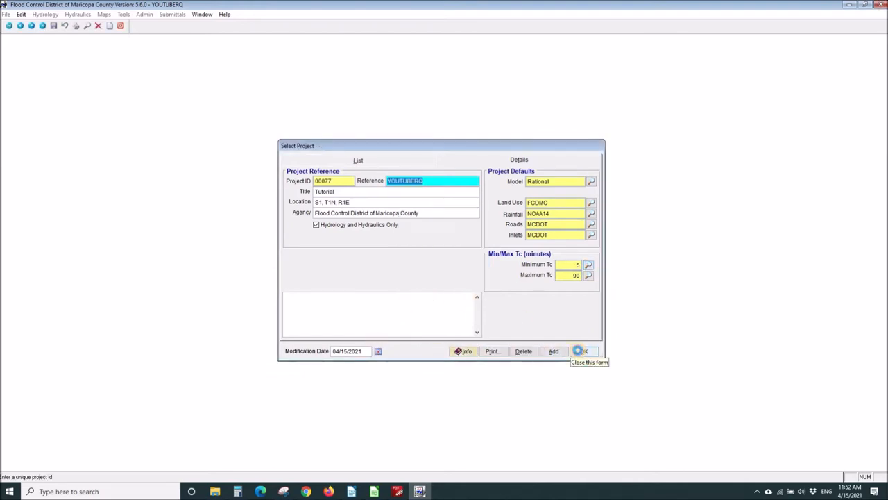
{"action": "left_click", "coordinate": [584, 351]}
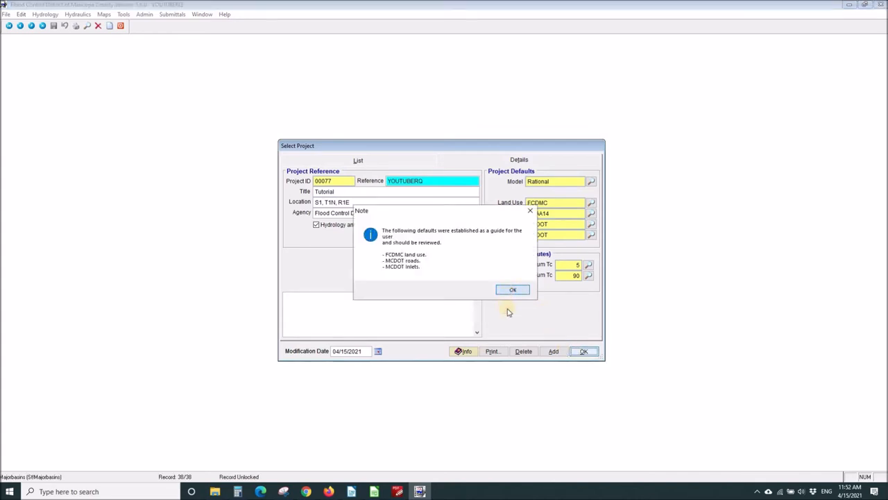
{"action": "left_click", "coordinate": [45, 14]}
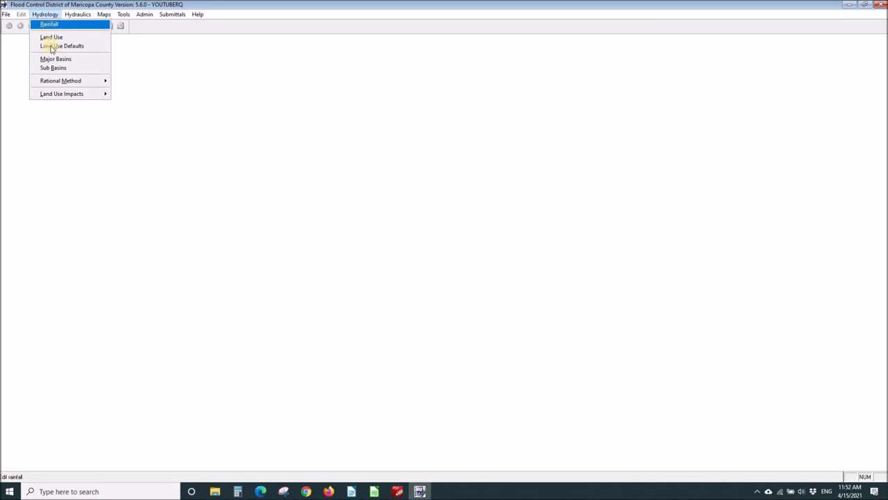
{"action": "mouse_move", "coordinate": [53, 67]}
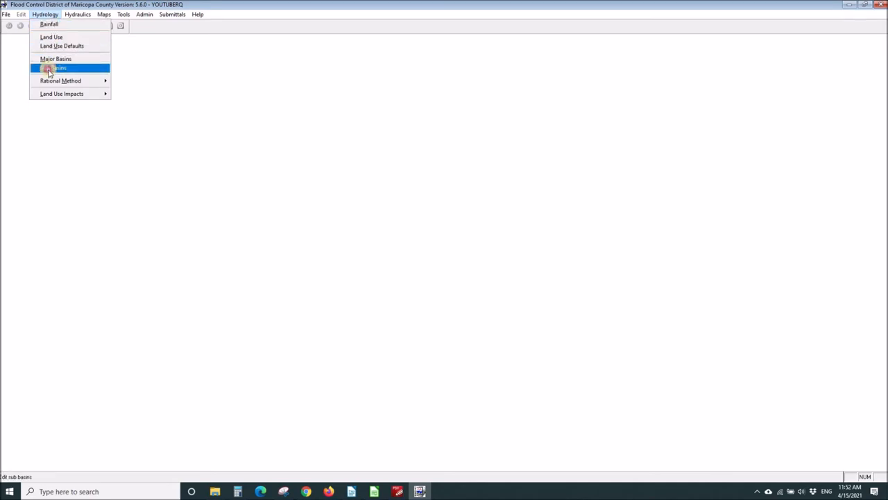
Step: Add sub-basin 1 with 10 acres, 1000 ft length, and elevations 1210 to 1200 ft
{"action": "left_click", "coordinate": [56, 67]}
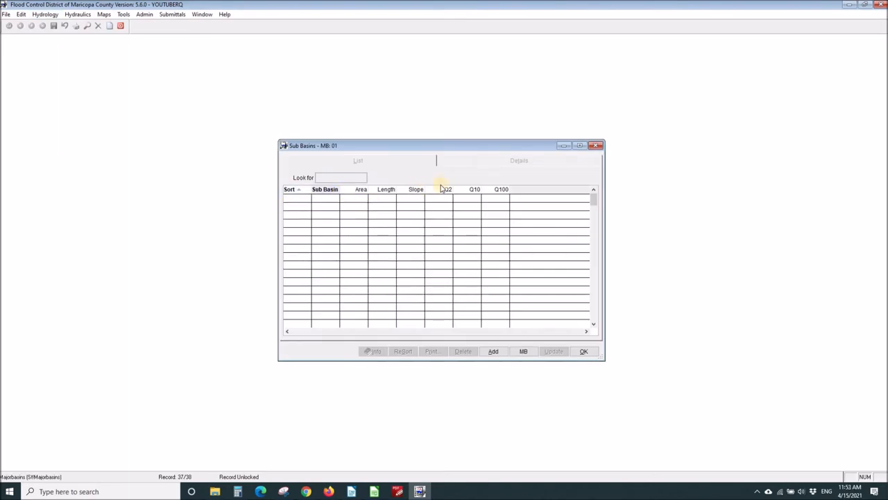
{"action": "left_click", "coordinate": [493, 351]}
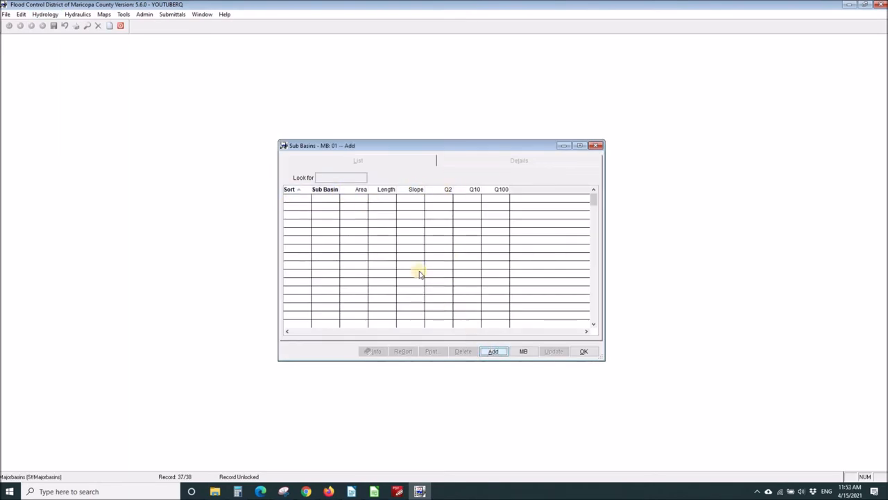
{"action": "left_click", "coordinate": [493, 351]}
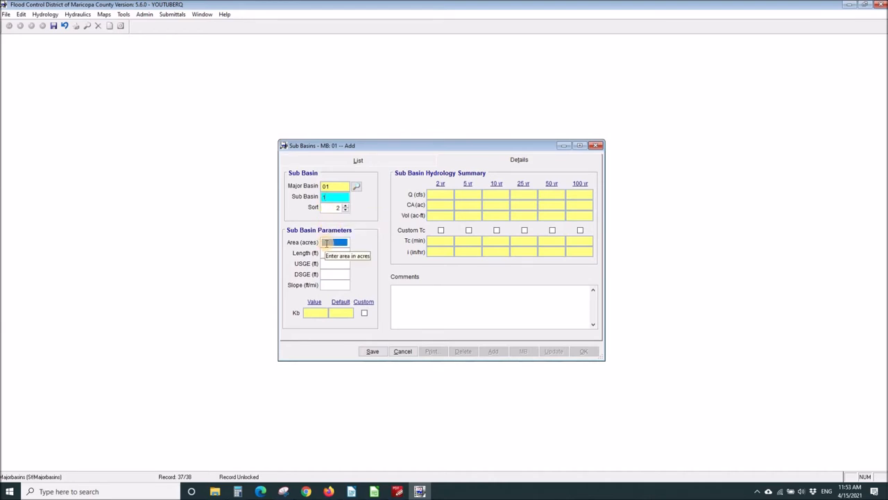
{"action": "type", "text": "10.00"}
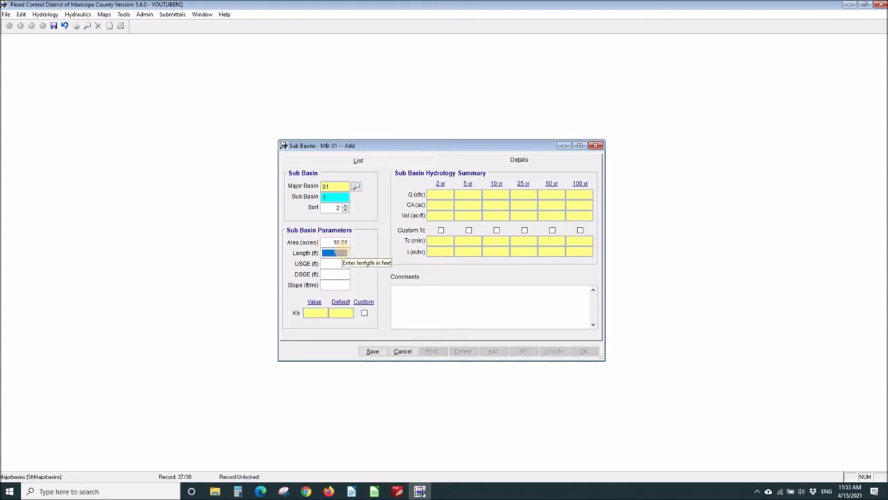
{"action": "type", "text": "1000"}
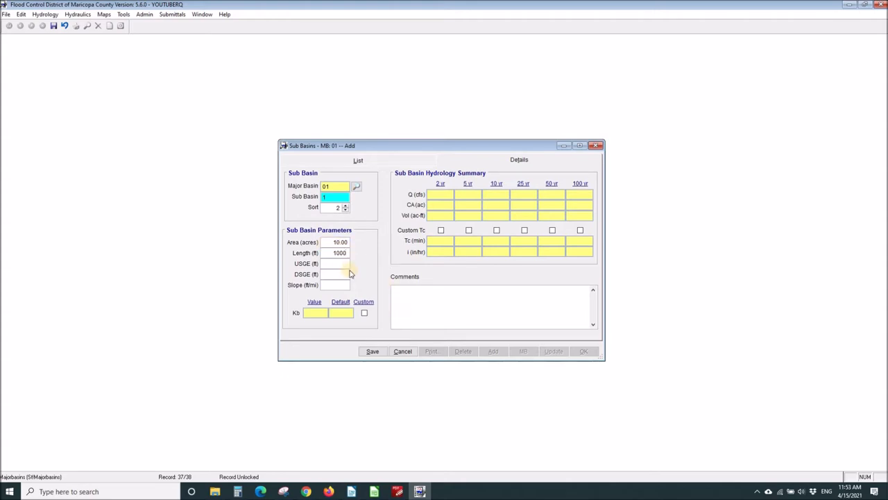
{"action": "left_click", "coordinate": [336, 263]}
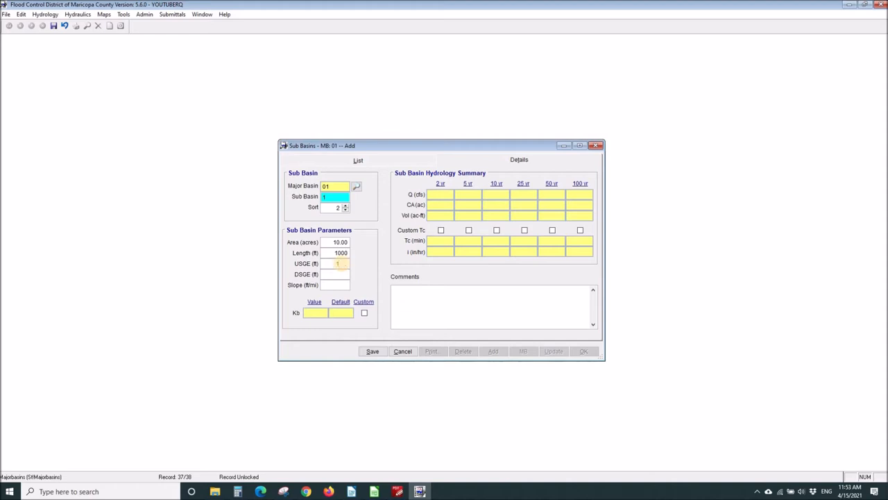
{"action": "type", "text": "1210"}
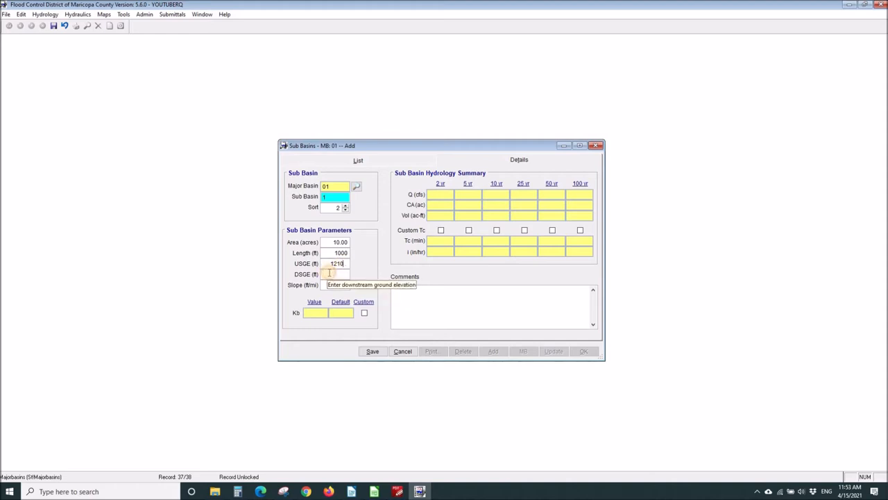
{"action": "type", "text": "1200"}
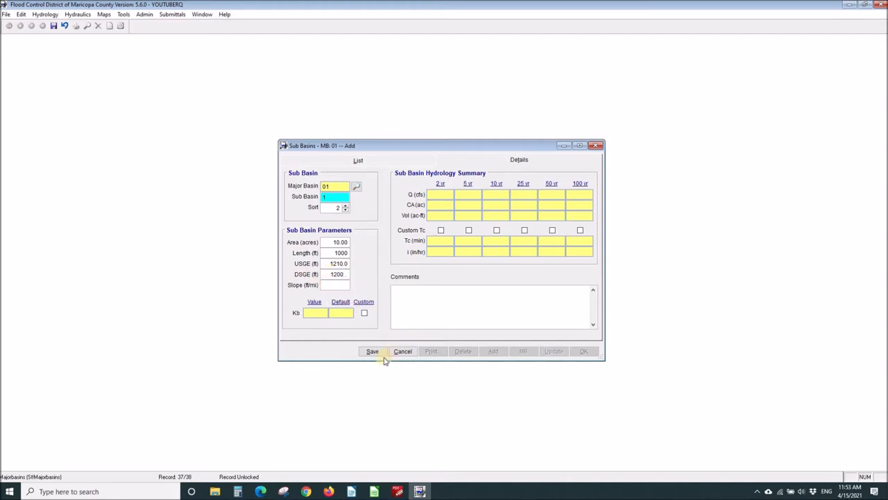
{"action": "left_click", "coordinate": [372, 351]}
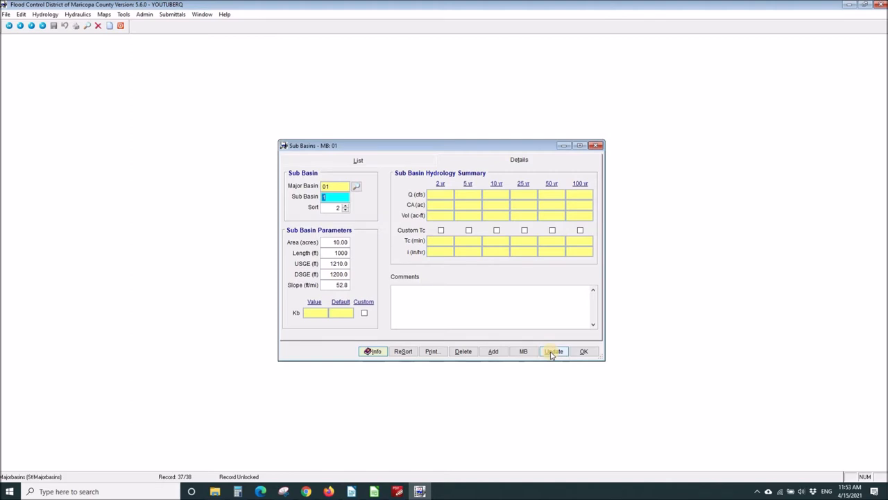
{"action": "mouse_move", "coordinate": [582, 351]}
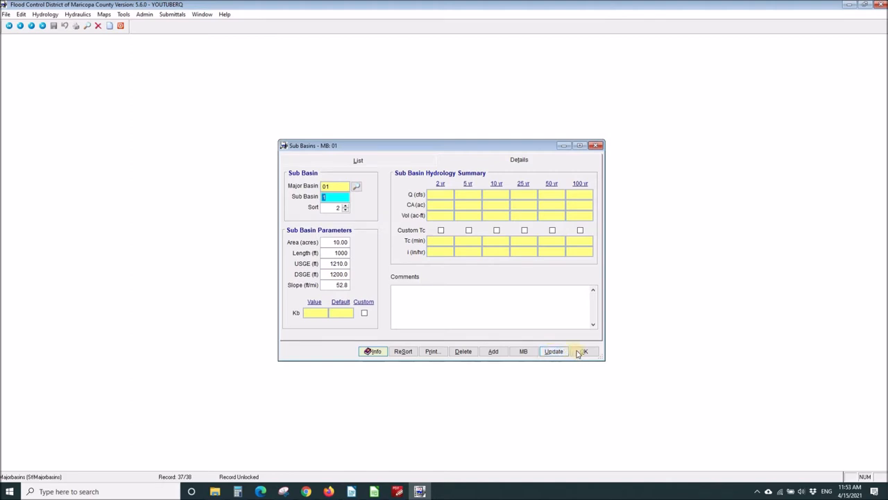
Step: Create a land use record for sub-basin 1: 10 acres of code 140 Medium Lot Residential
{"action": "left_click", "coordinate": [584, 351]}
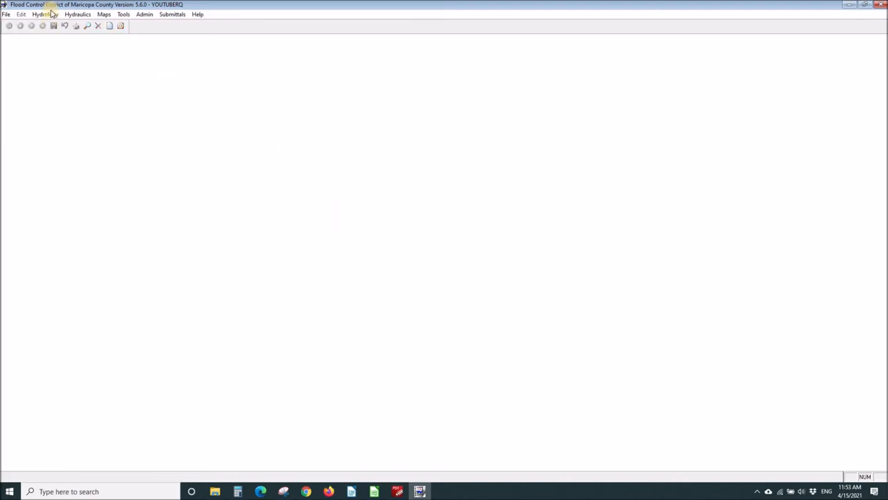
{"action": "left_click", "coordinate": [45, 14]}
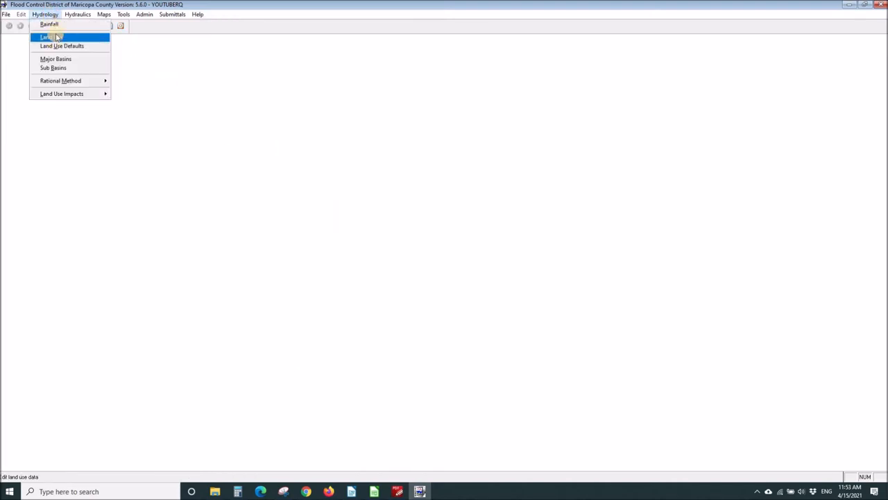
{"action": "left_click", "coordinate": [47, 37]}
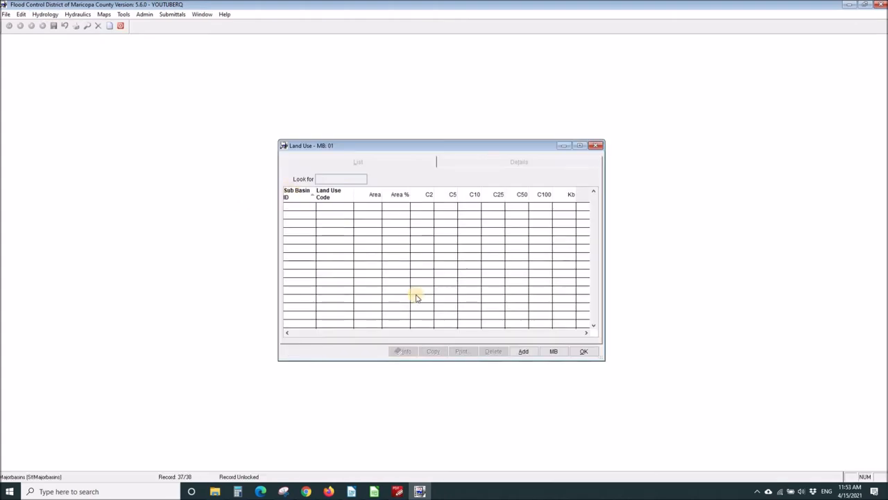
{"action": "left_click", "coordinate": [523, 351]}
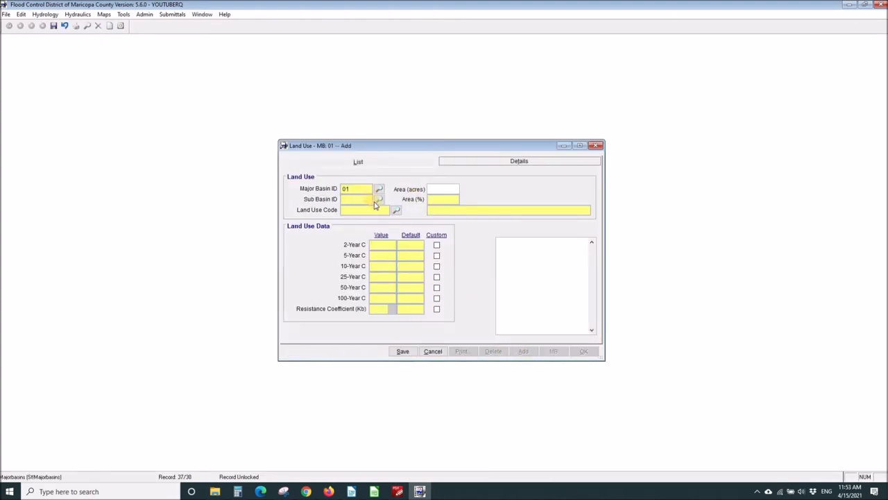
{"action": "left_click", "coordinate": [379, 200]}
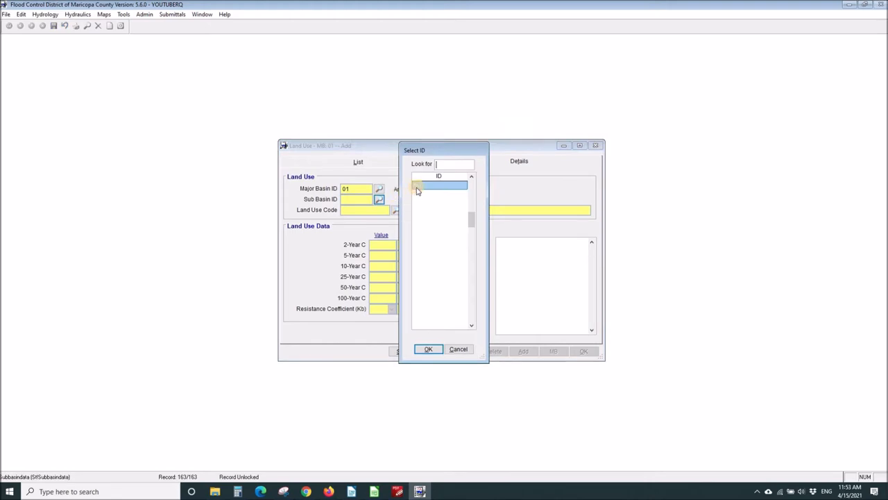
{"action": "left_click", "coordinate": [428, 349]}
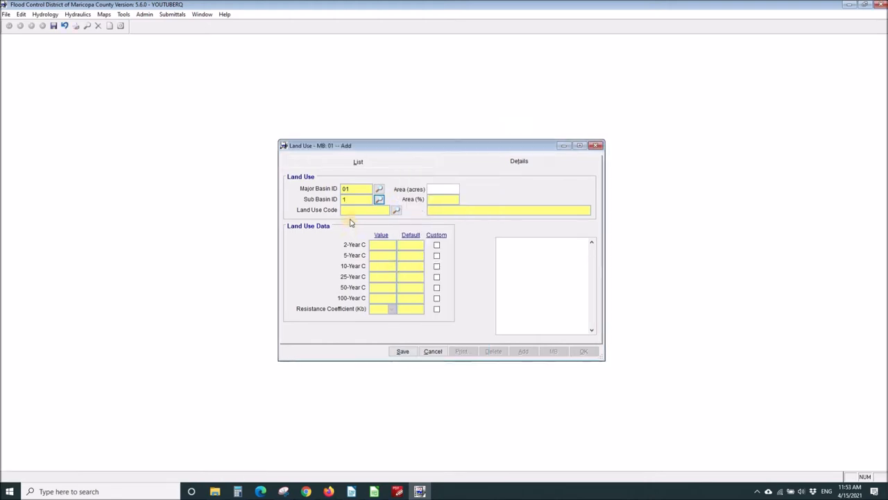
{"action": "left_click", "coordinate": [443, 189]}
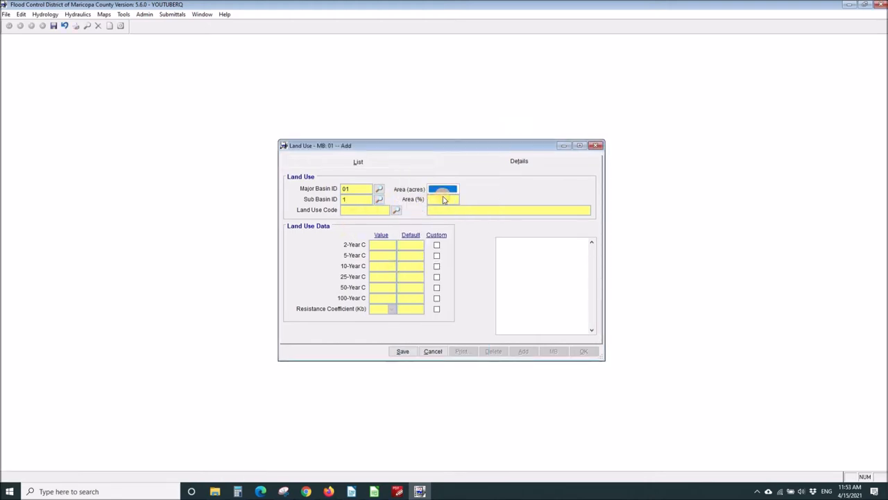
{"action": "type", "text": "100."}
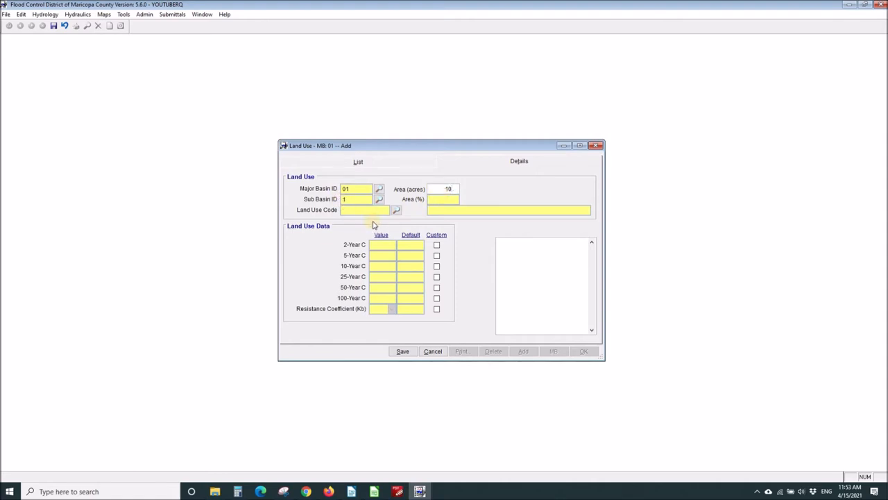
{"action": "left_click", "coordinate": [395, 209]}
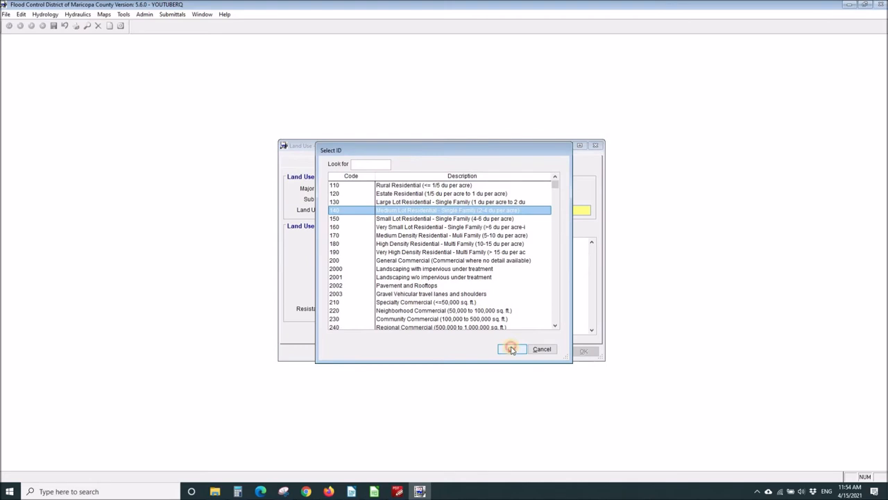
{"action": "left_click", "coordinate": [511, 349]}
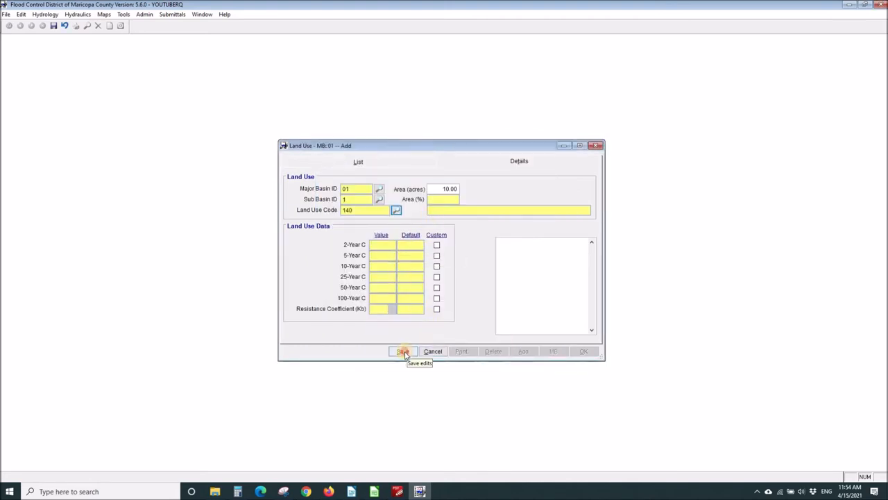
{"action": "left_click", "coordinate": [404, 351]}
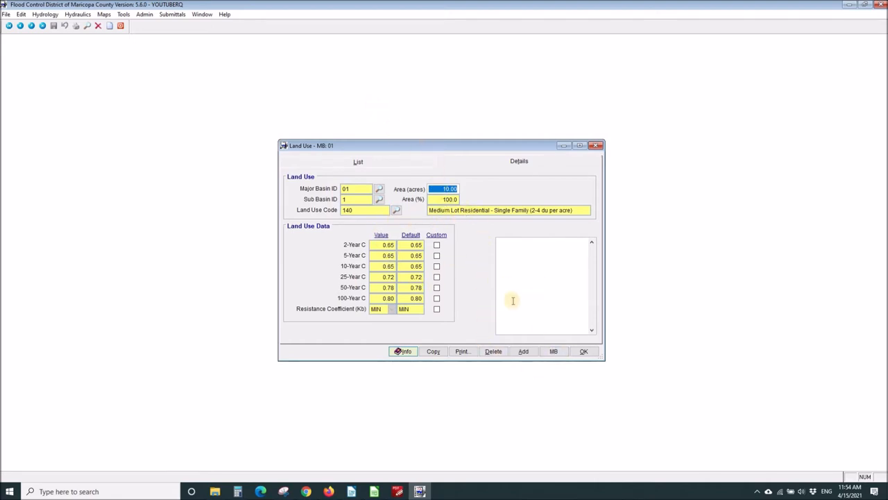
{"action": "mouse_move", "coordinate": [584, 351]}
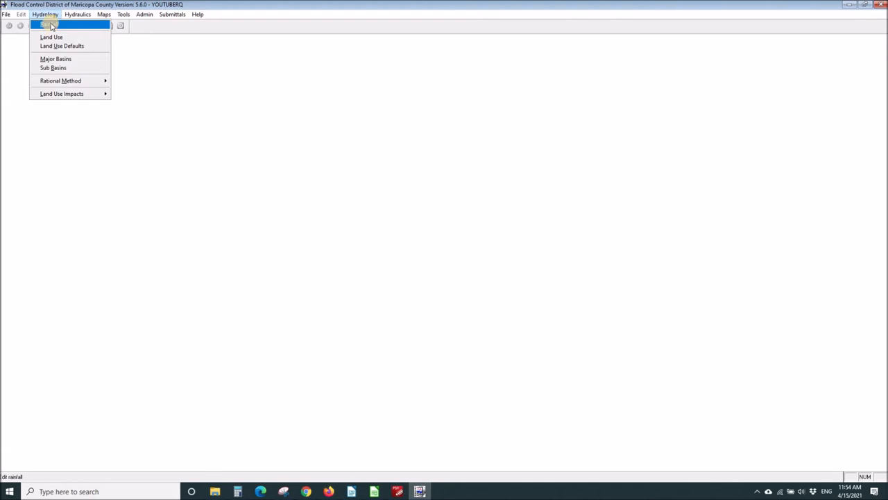
Step: Open the NOAA 14 Rainfall form and choose Maps as the rainfall data source
{"action": "left_click", "coordinate": [48, 24]}
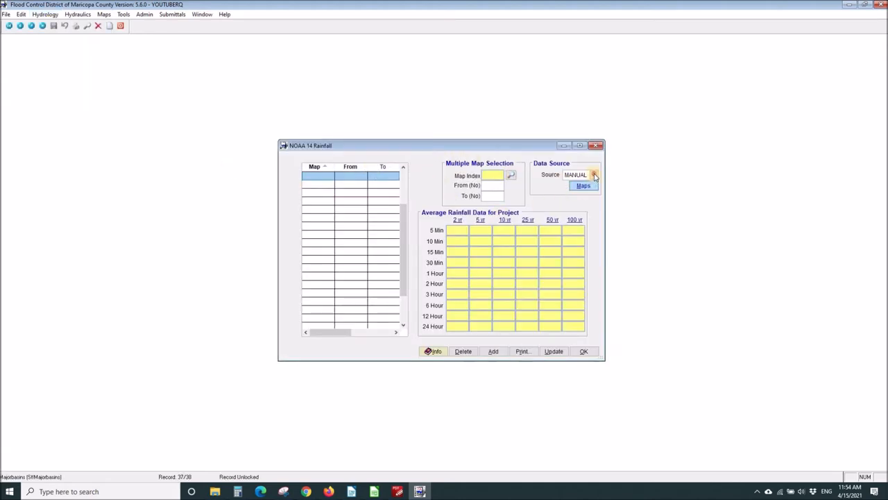
{"action": "left_click", "coordinate": [594, 174]}
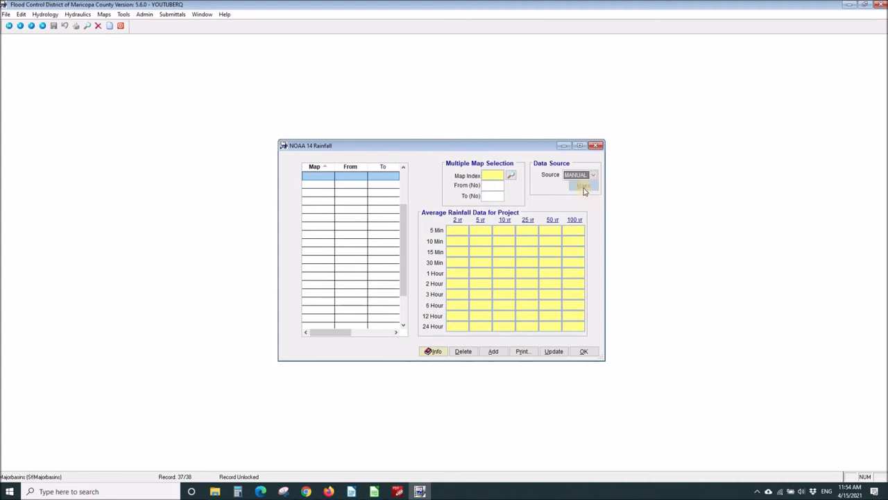
{"action": "left_click", "coordinate": [583, 185]}
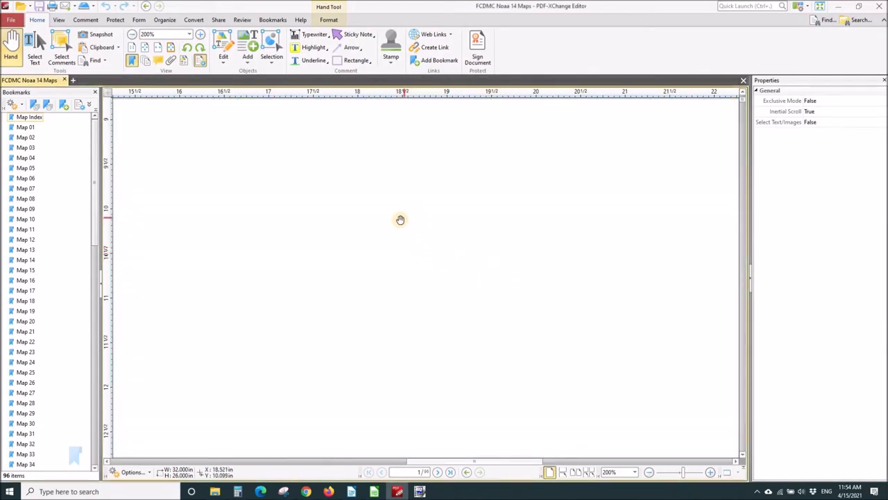
{"action": "mouse_move", "coordinate": [443, 215]}
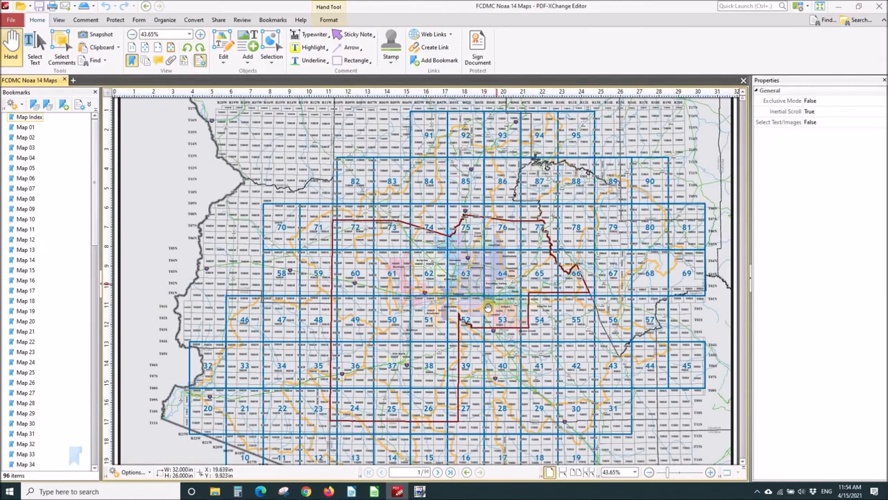
{"action": "mouse_move", "coordinate": [492, 268]}
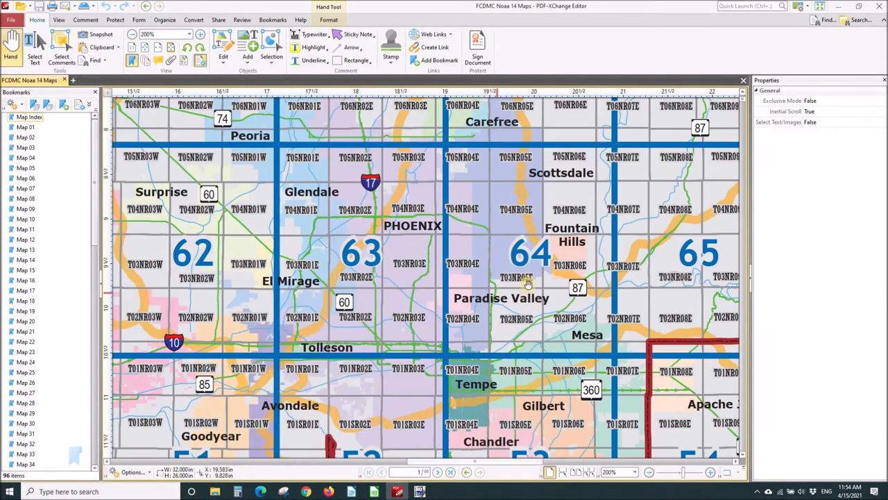
Step: Zoom into maps 63 and 64 near Tolleson, then view the Township and Range PDF
{"action": "left_click", "coordinate": [711, 472]}
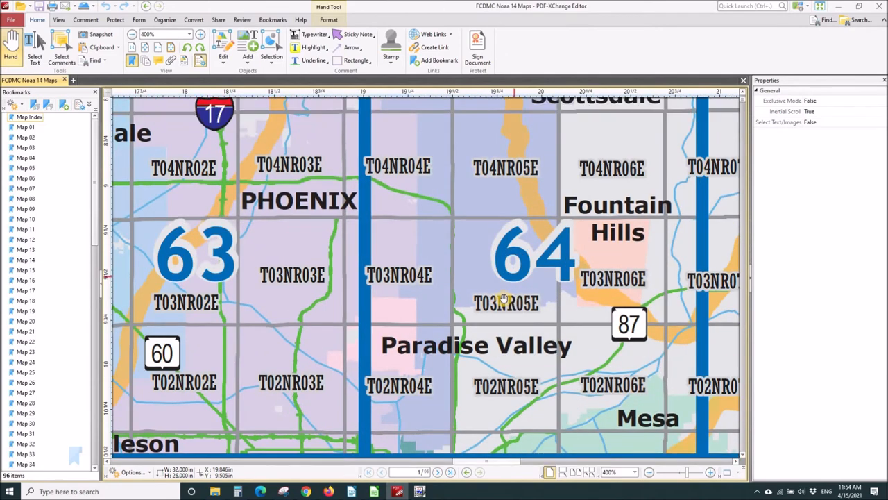
{"action": "scroll", "scroll_direction": "down", "scroll_amount": 3}
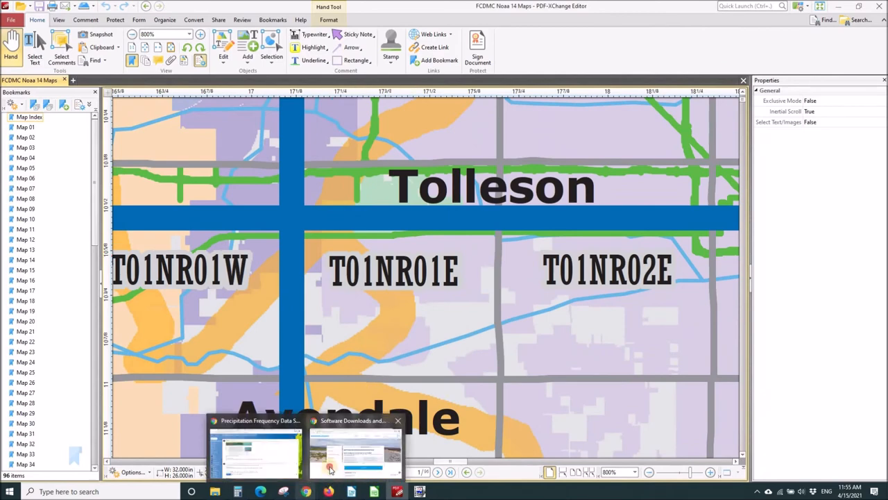
{"action": "left_click", "coordinate": [354, 451]}
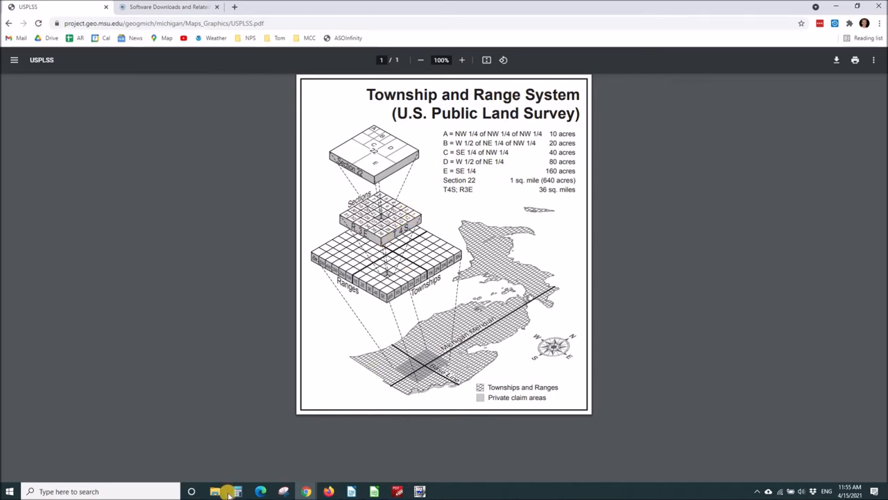
{"action": "mouse_move", "coordinate": [418, 491]}
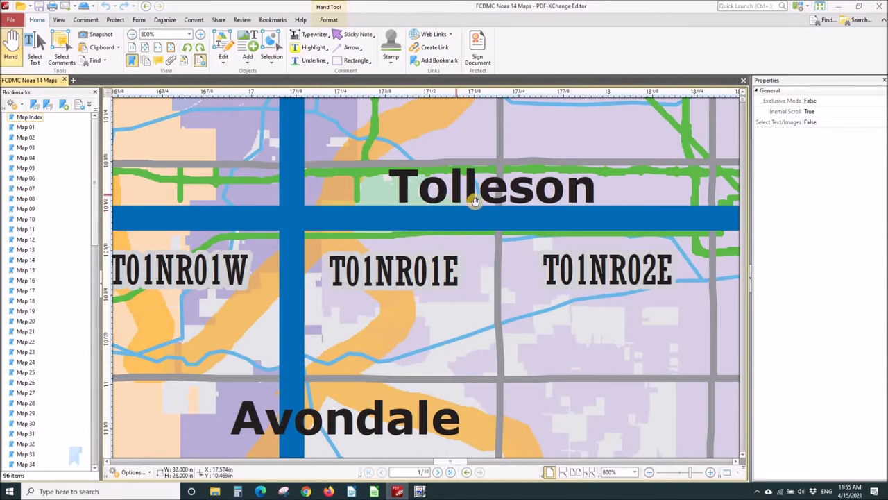
{"action": "mouse_move", "coordinate": [458, 196]}
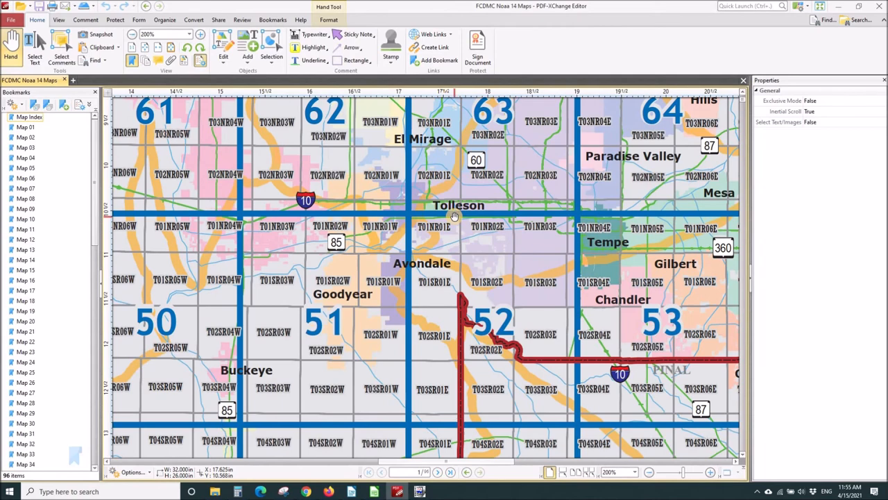
Step: Zoom out on the map index and jump to the Map 63 bookmark
{"action": "left_click", "coordinate": [649, 472]}
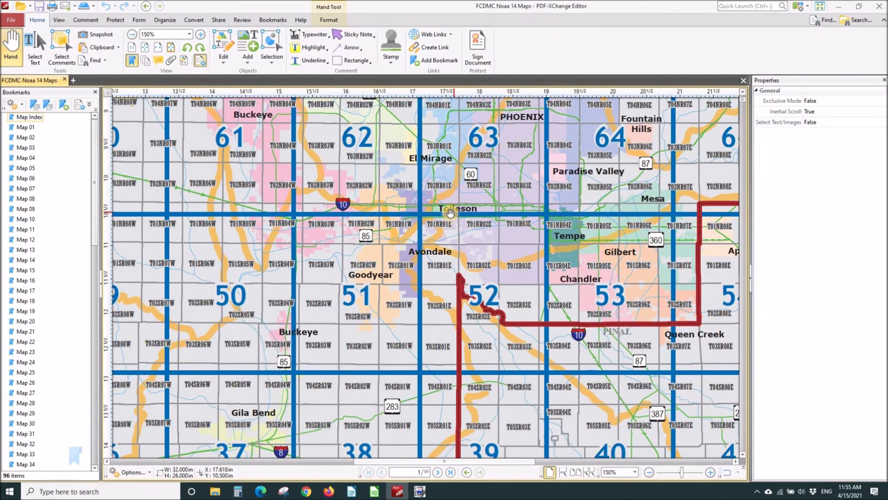
{"action": "mouse_move", "coordinate": [451, 208]}
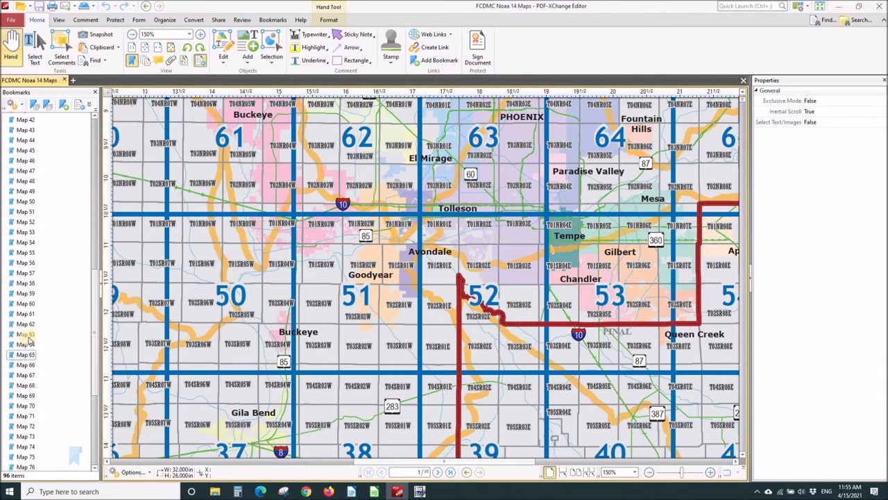
{"action": "left_click", "coordinate": [26, 334]}
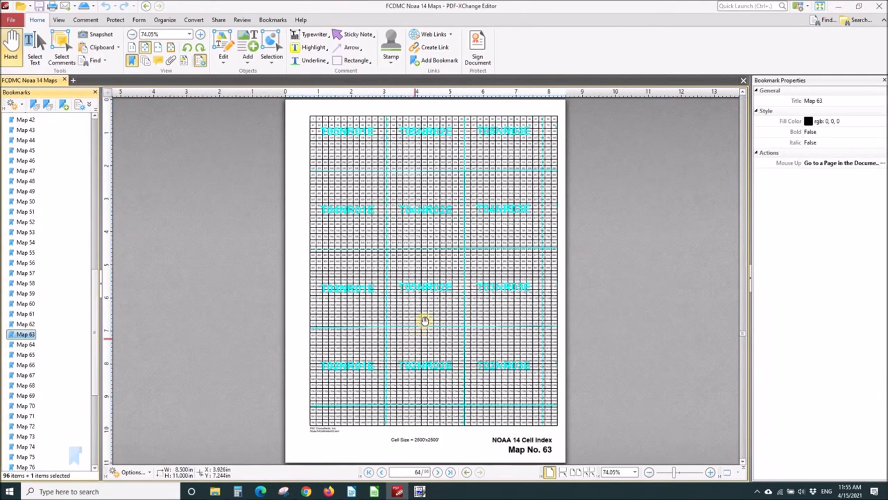
{"action": "mouse_move", "coordinate": [351, 406]}
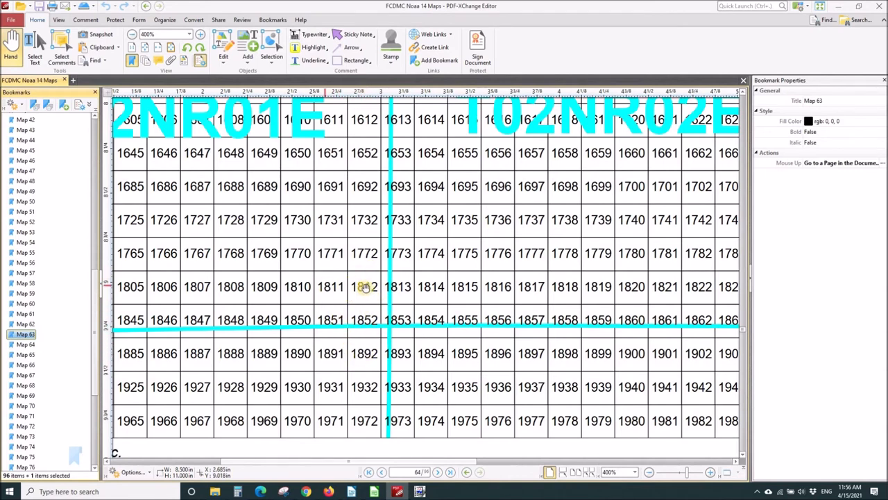
{"action": "mouse_move", "coordinate": [332, 310]}
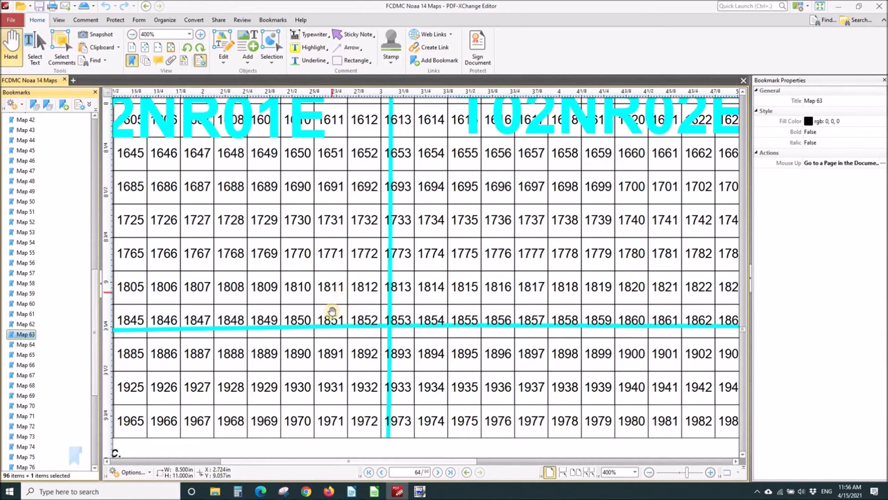
{"action": "mouse_move", "coordinate": [345, 368]}
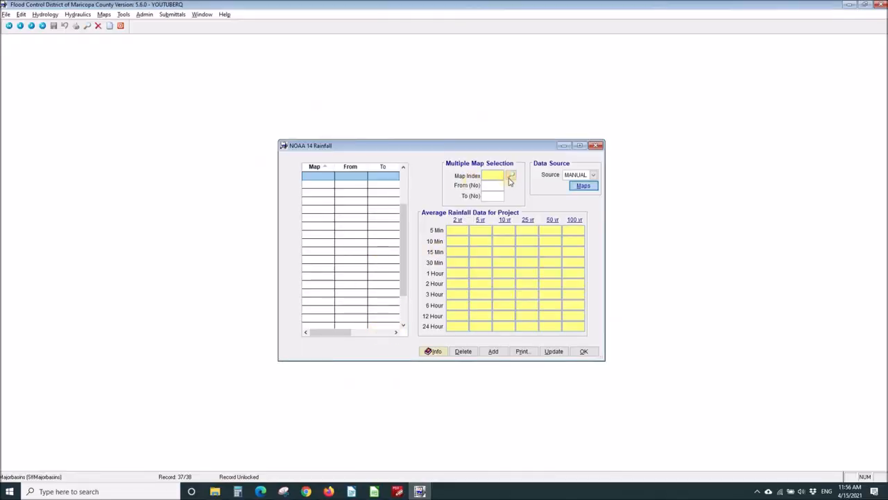
Step: Save a rainfall entry using map index 63 for cells 1811 to 1812
{"action": "left_click", "coordinate": [511, 174]}
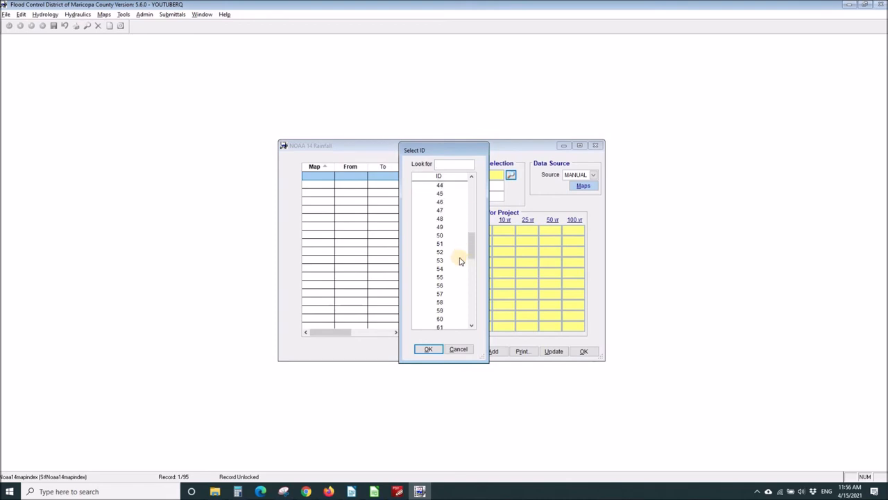
{"action": "scroll", "scroll_direction": "down", "scroll_amount": 3}
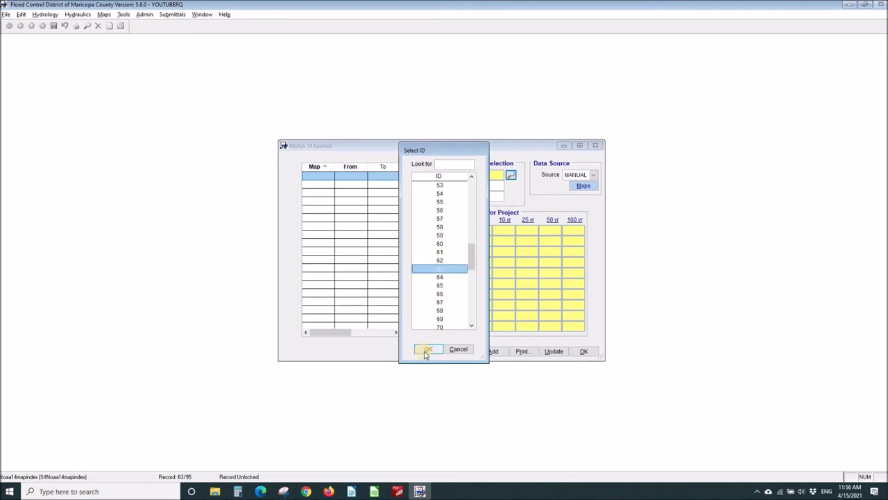
{"action": "left_click", "coordinate": [428, 350]}
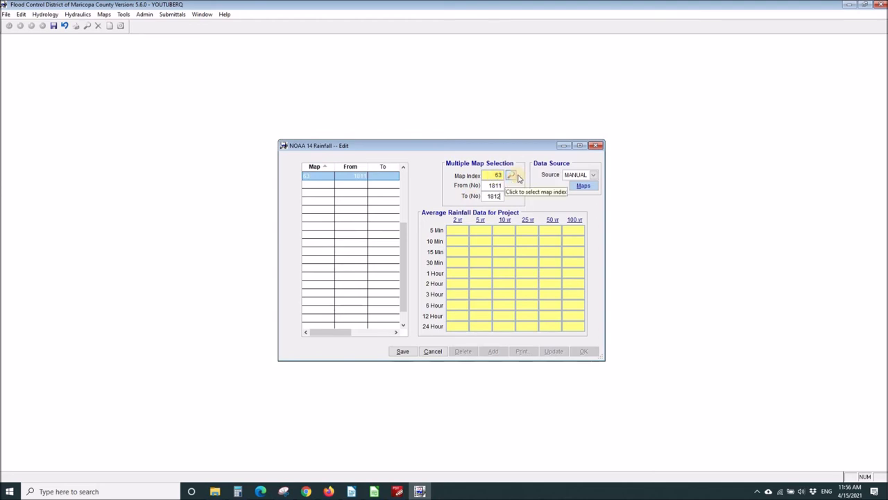
{"action": "left_click", "coordinate": [402, 350]}
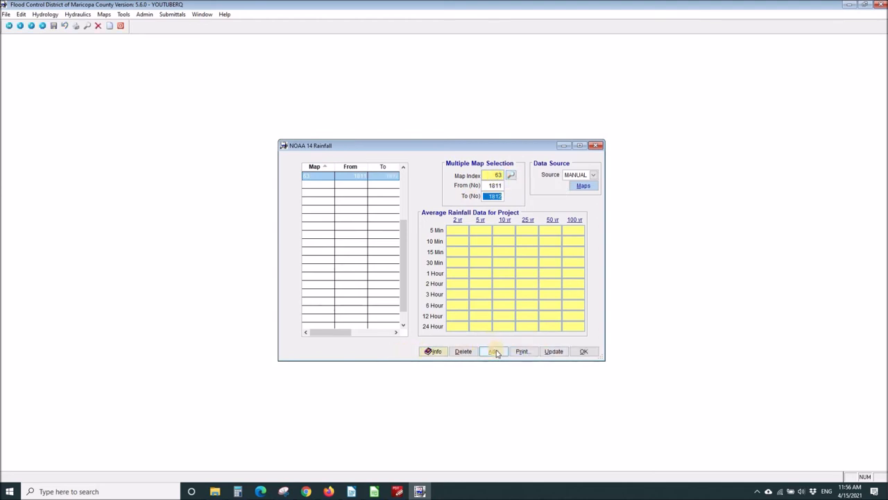
Step: Add map 63 rainfall entries for cells 1851–1852 and 1891–1892
{"action": "left_click", "coordinate": [493, 350]}
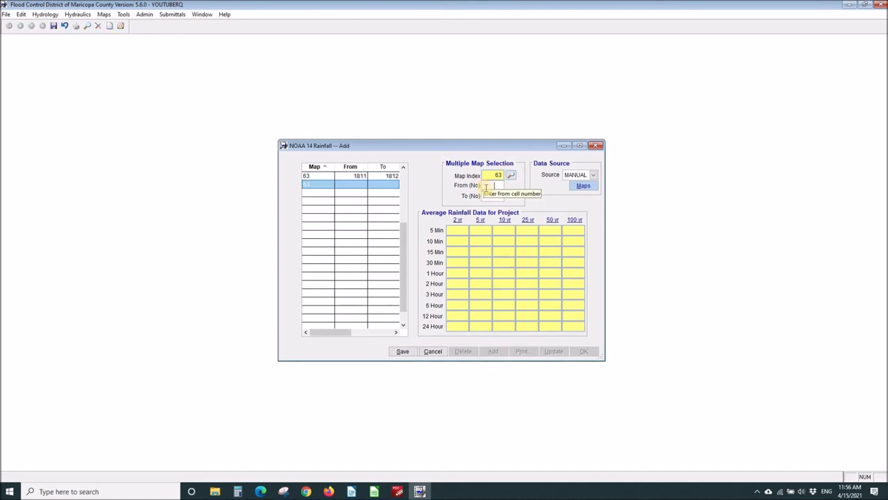
{"action": "type", "text": "1851"}
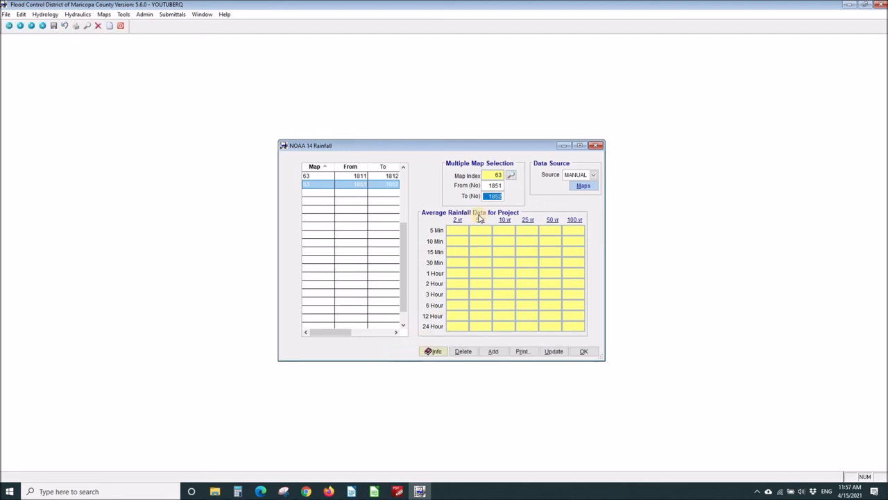
{"action": "left_click", "coordinate": [493, 351]}
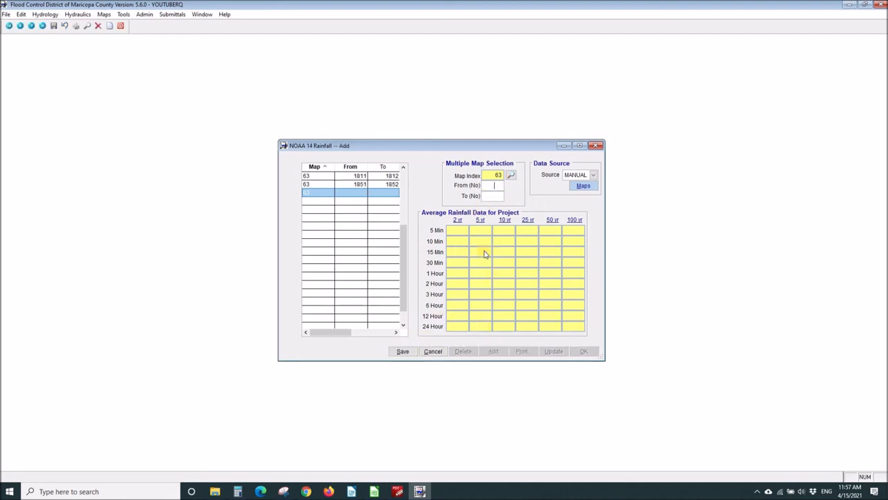
{"action": "left_click", "coordinate": [492, 185]}
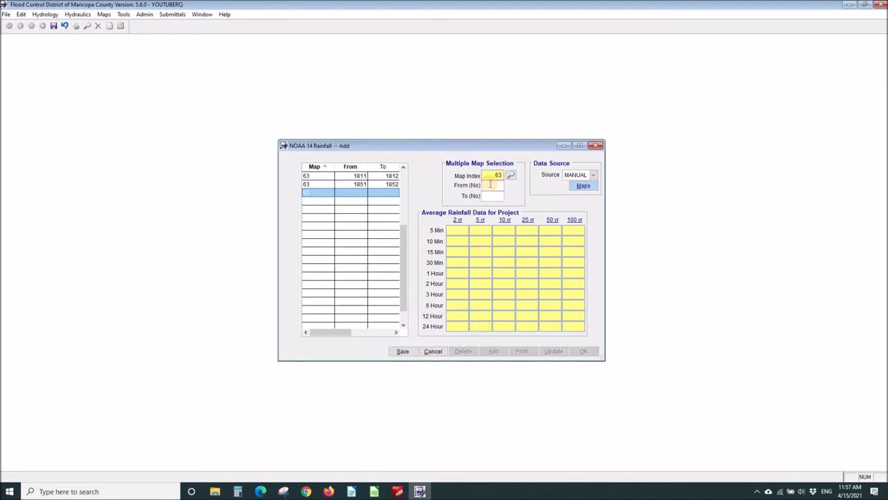
{"action": "type", "text": "18"}
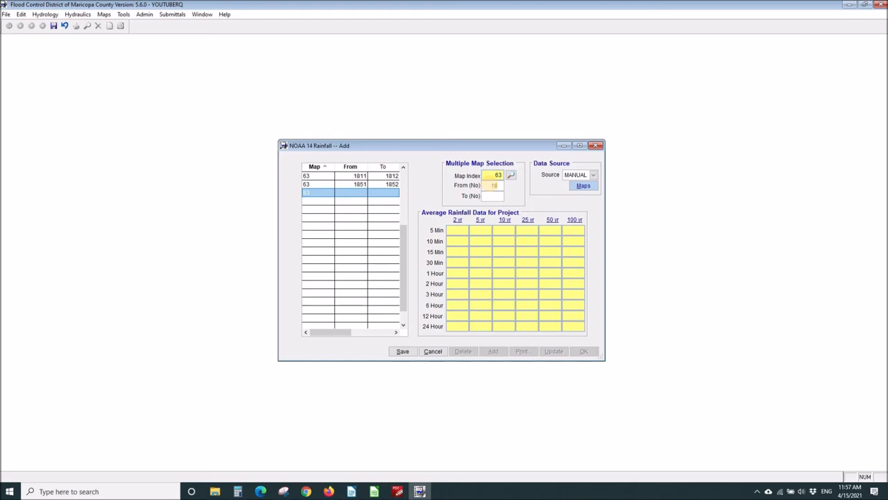
{"action": "type", "text": "1891"}
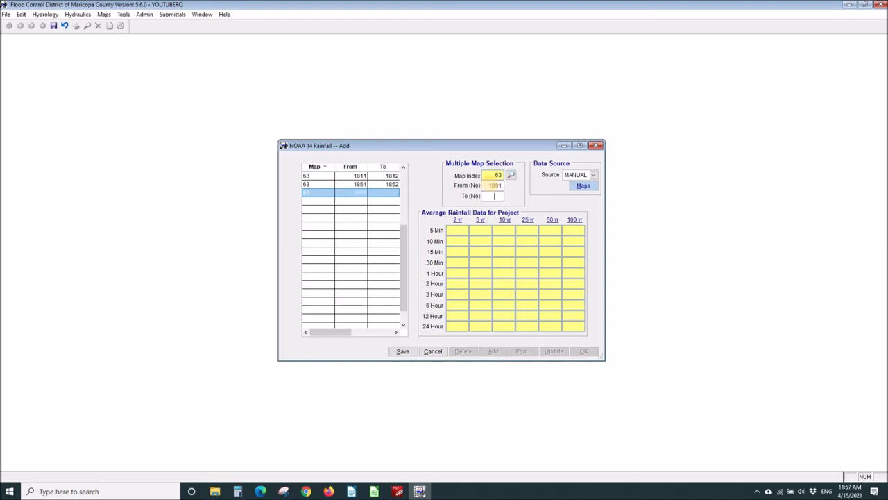
{"action": "type", "text": "1892"}
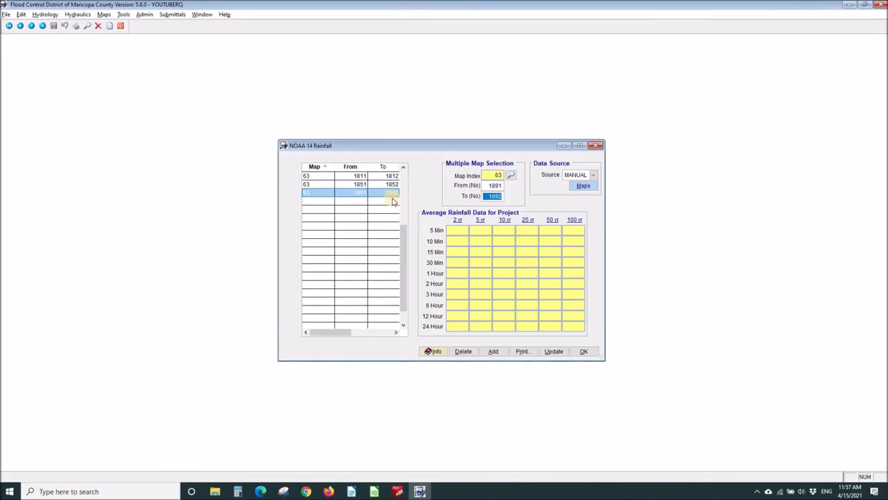
{"action": "mouse_move", "coordinate": [584, 351]}
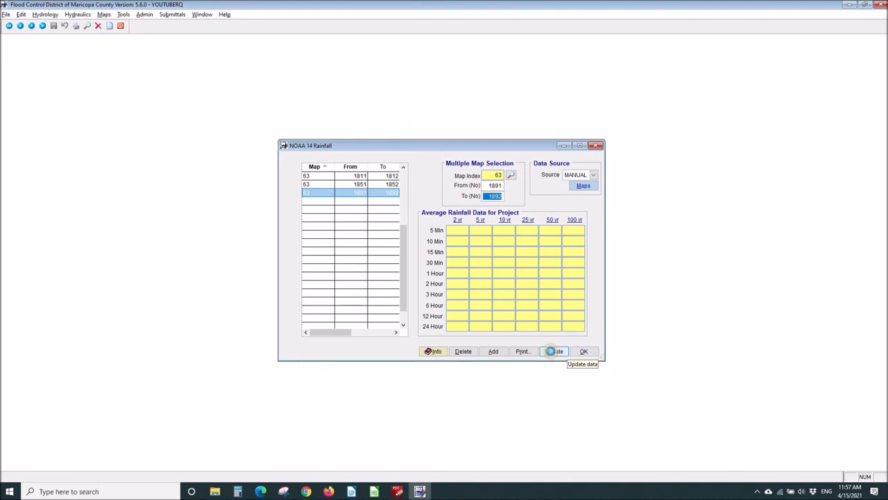
Step: Update the project's NOAA 14 rainfall depths from the map 63 cells and close the rainfall window
{"action": "left_click", "coordinate": [553, 350]}
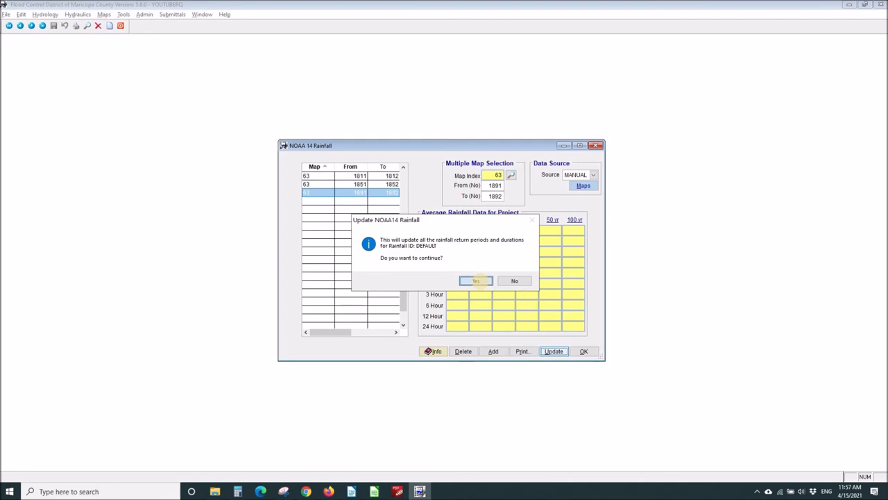
{"action": "left_click", "coordinate": [475, 281]}
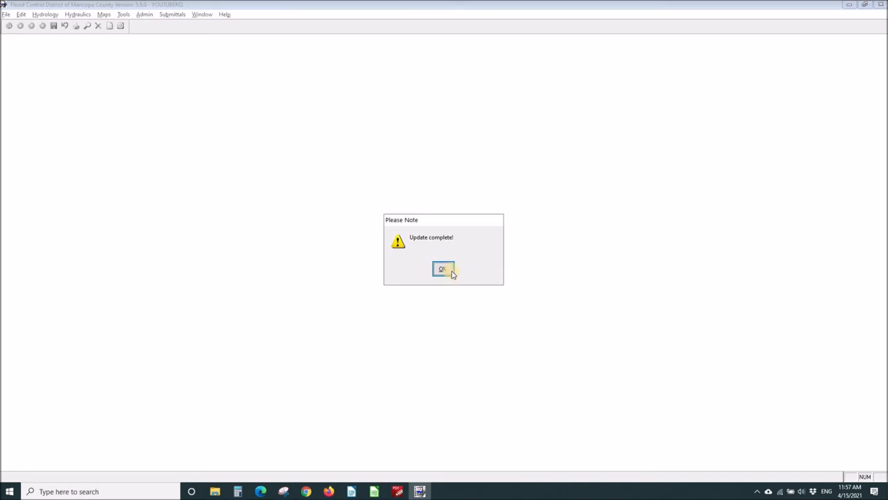
{"action": "left_click", "coordinate": [442, 268]}
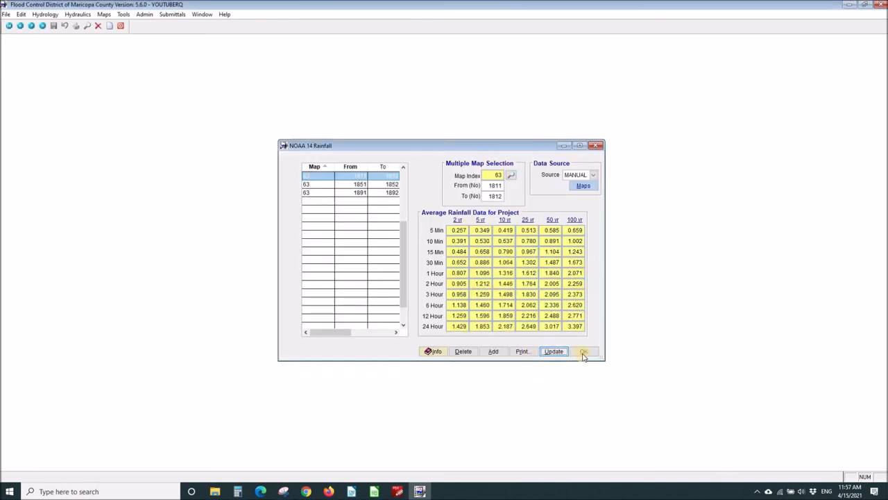
{"action": "left_click", "coordinate": [584, 351]}
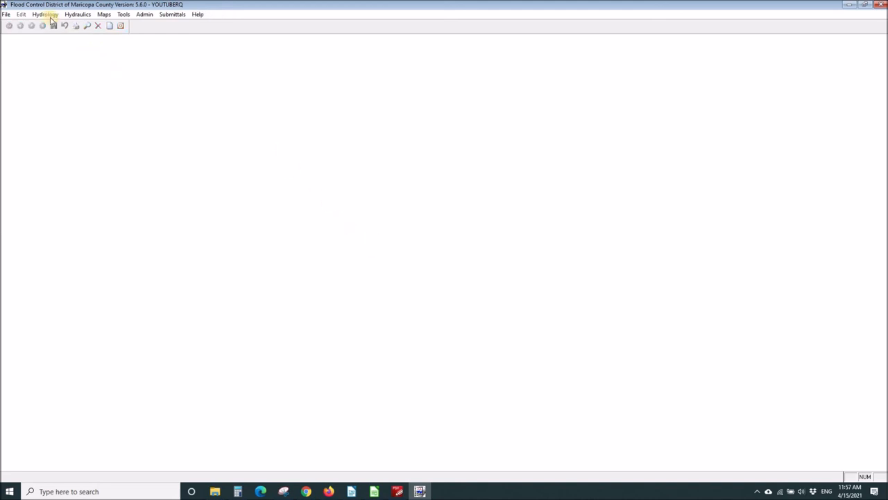
Step: Update major basin 01's Sub Basins data, giving sub-basin 1 Q2 14.8, Q10 26.9, Q100 56.7
{"action": "left_click", "coordinate": [45, 14]}
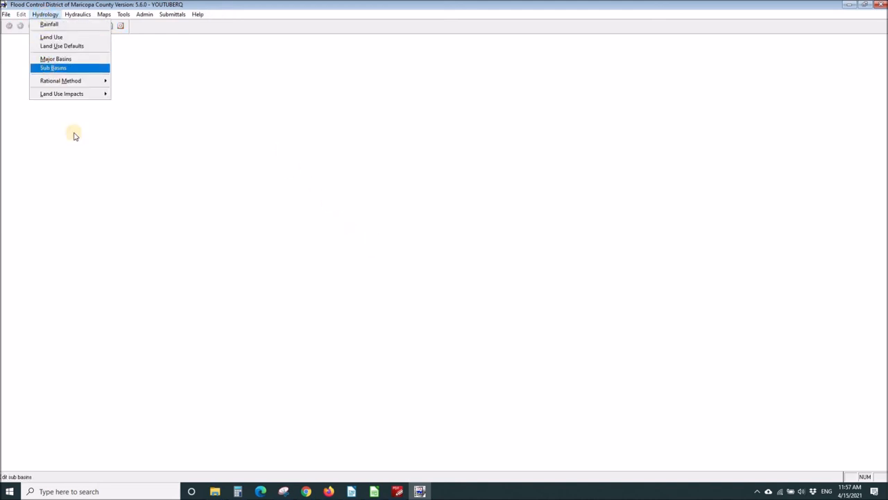
{"action": "left_click", "coordinate": [53, 67]}
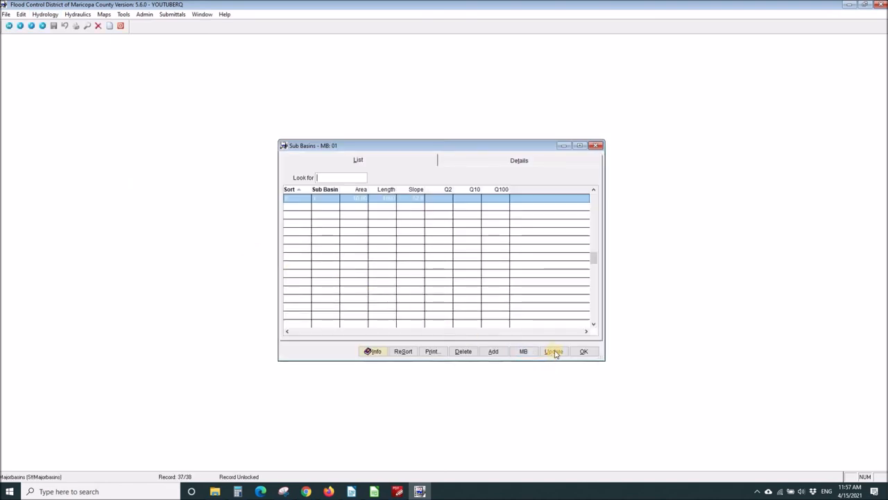
{"action": "left_click", "coordinate": [554, 351]}
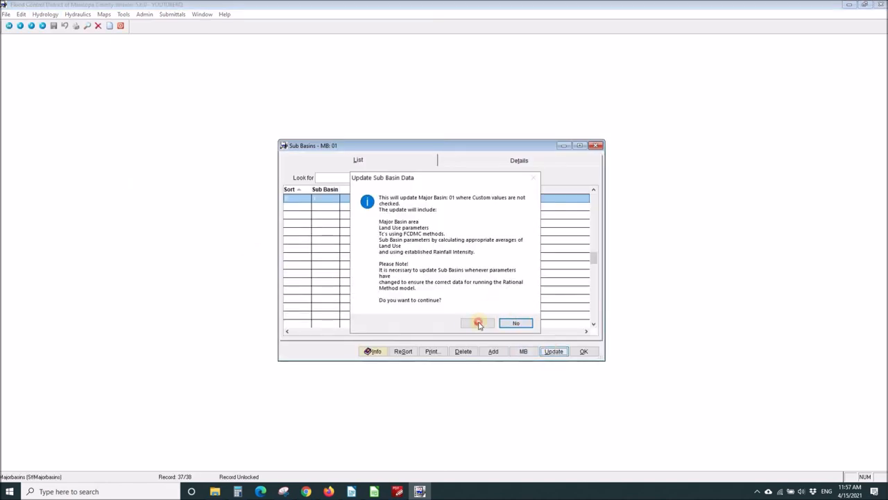
{"action": "left_click", "coordinate": [477, 323]}
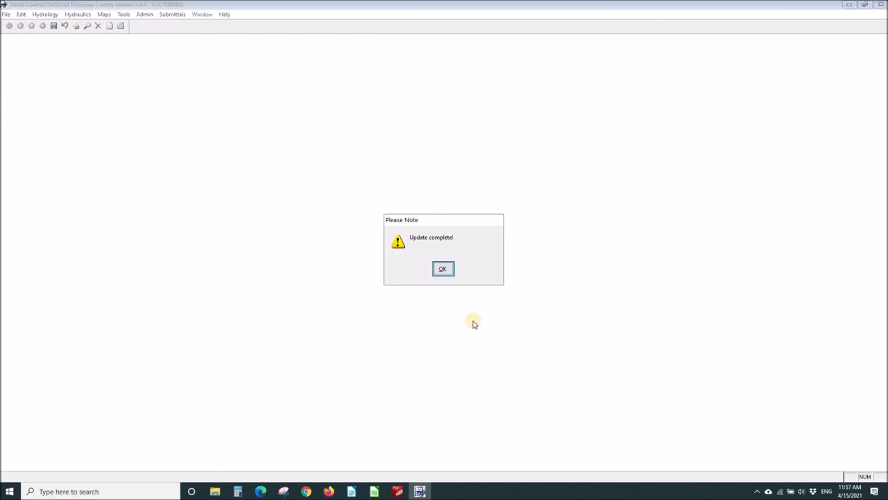
{"action": "left_click", "coordinate": [443, 269]}
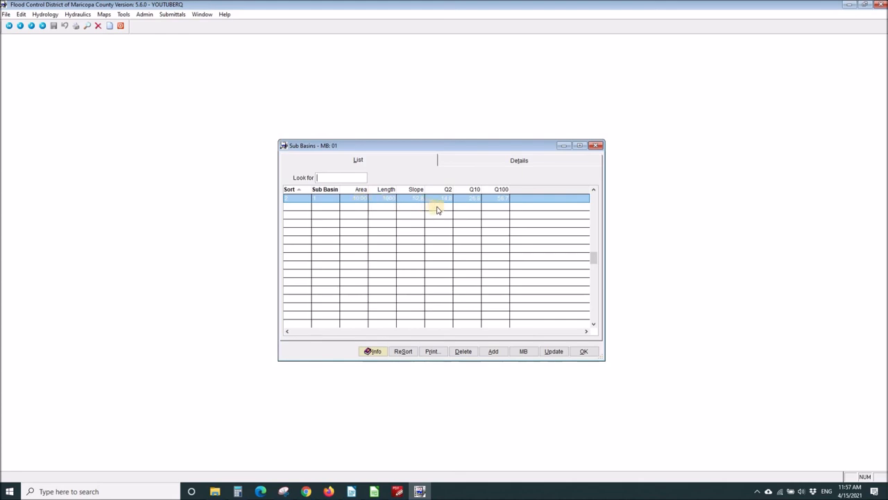
{"action": "mouse_move", "coordinate": [486, 204]}
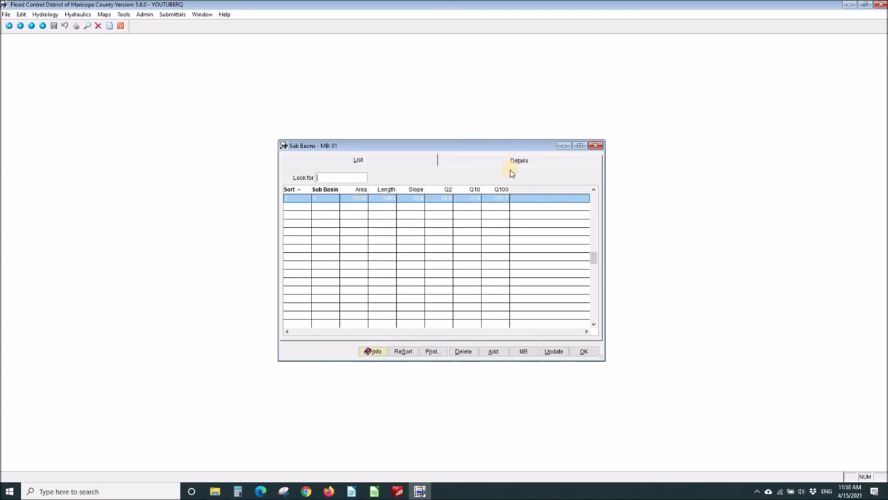
Step: Preview the Hydrology – Sub Basins report for major basin 01
{"action": "left_click", "coordinate": [519, 160]}
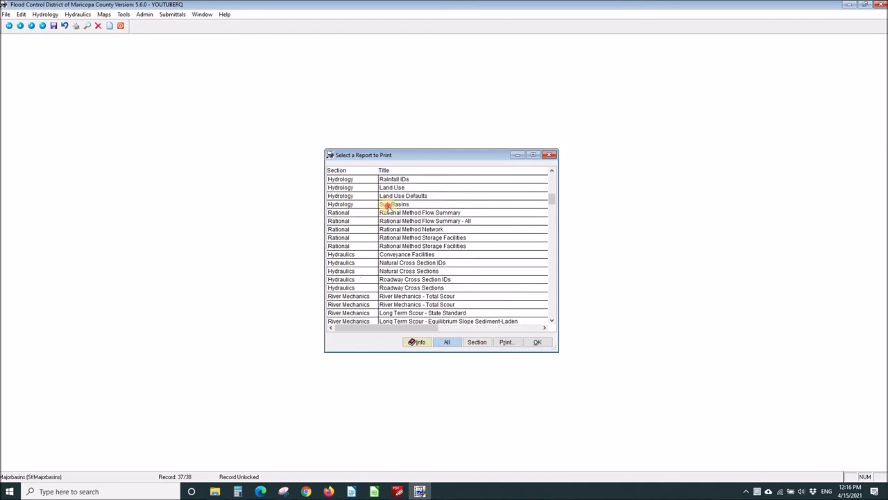
{"action": "left_click", "coordinate": [506, 341]}
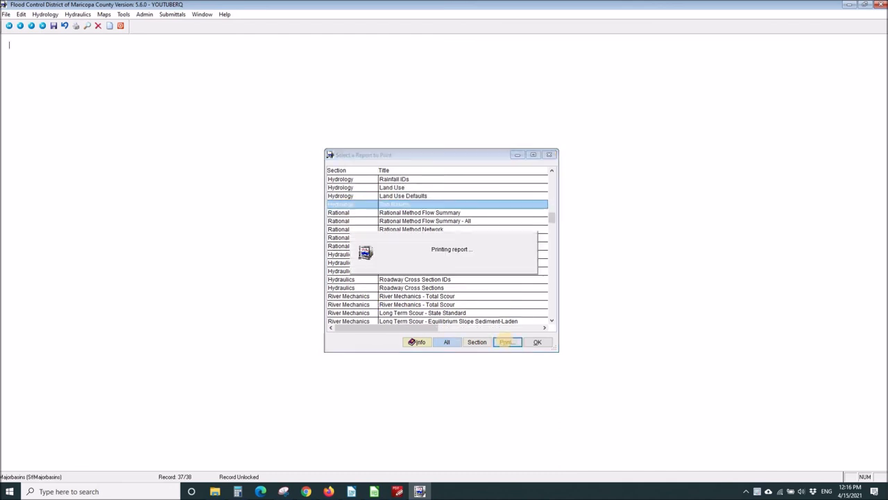
{"action": "left_click", "coordinate": [507, 342]}
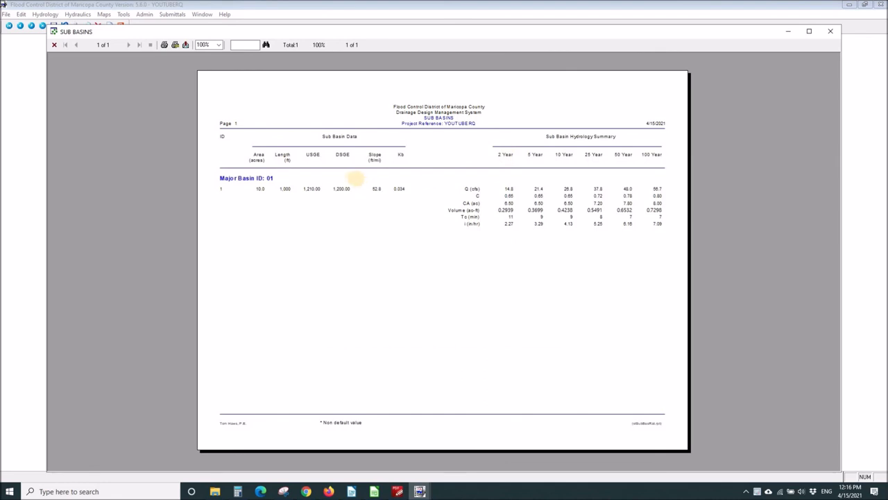